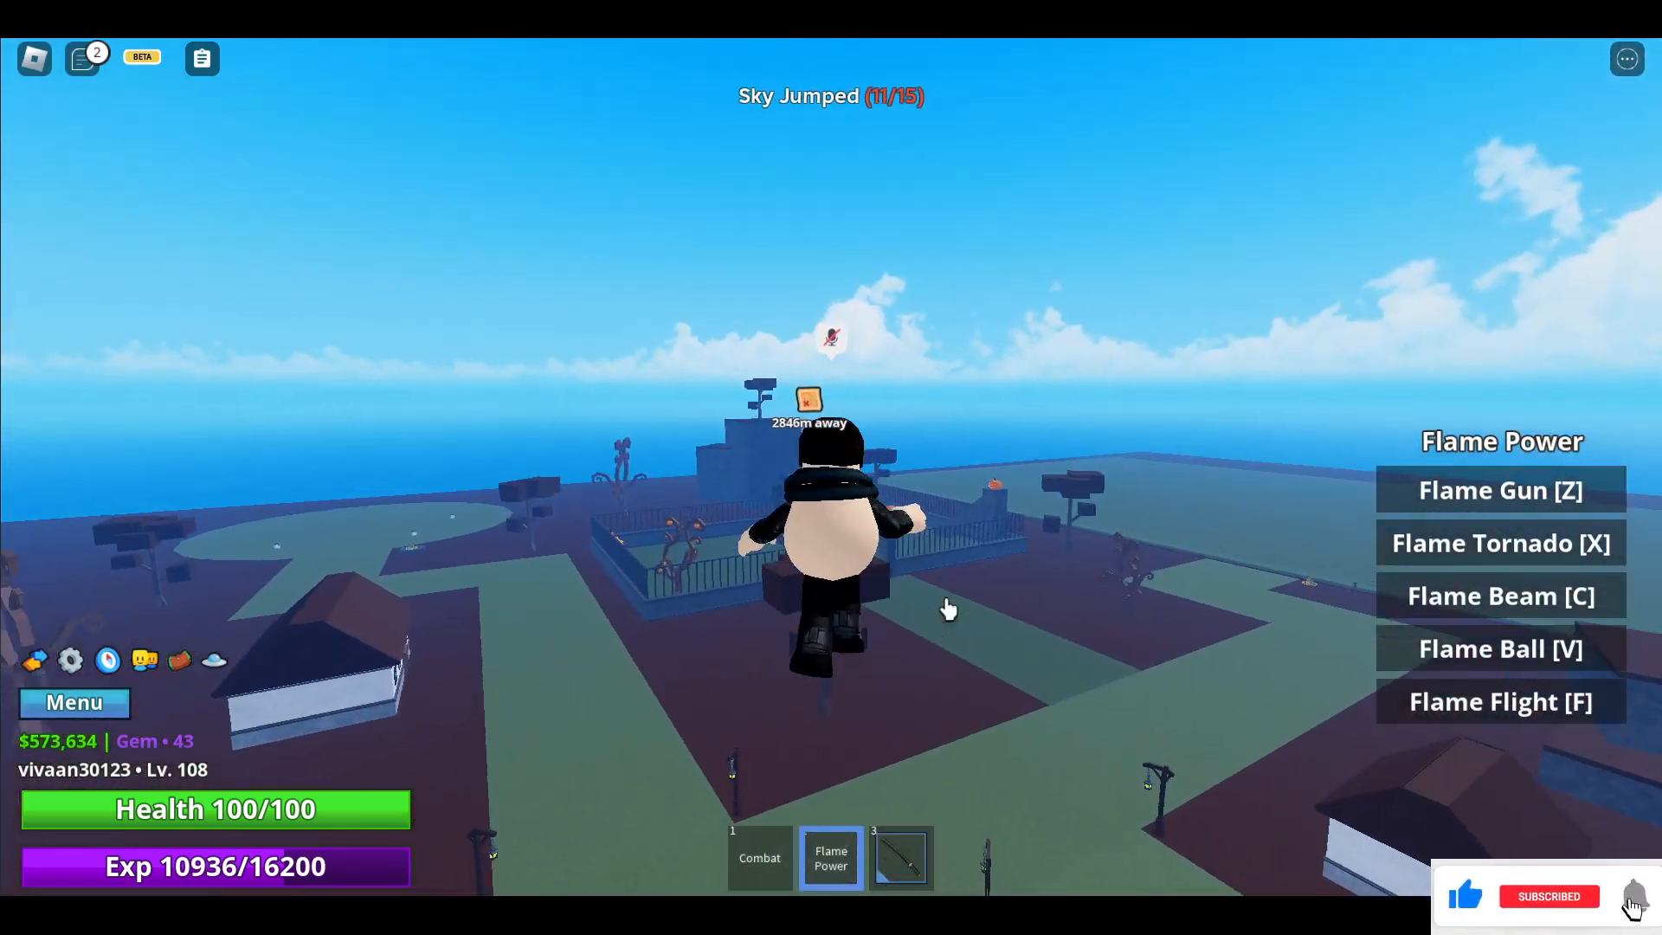
{"action": "key", "text": "f"}
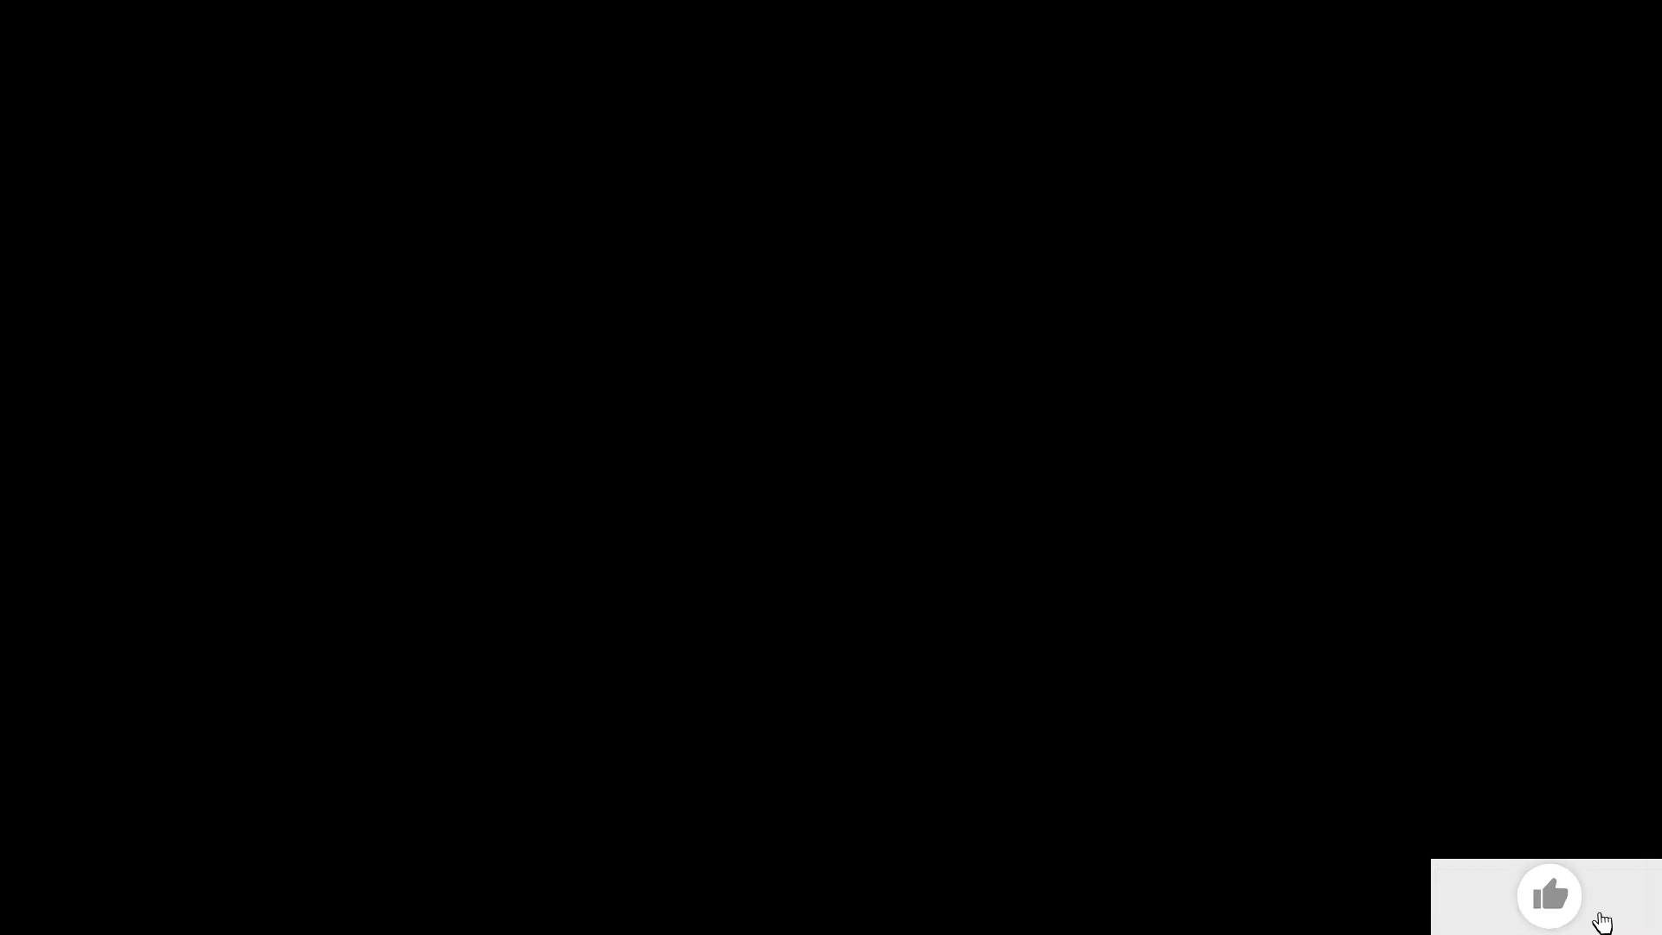
{"action": "left_click", "coordinate": [1548, 895]}
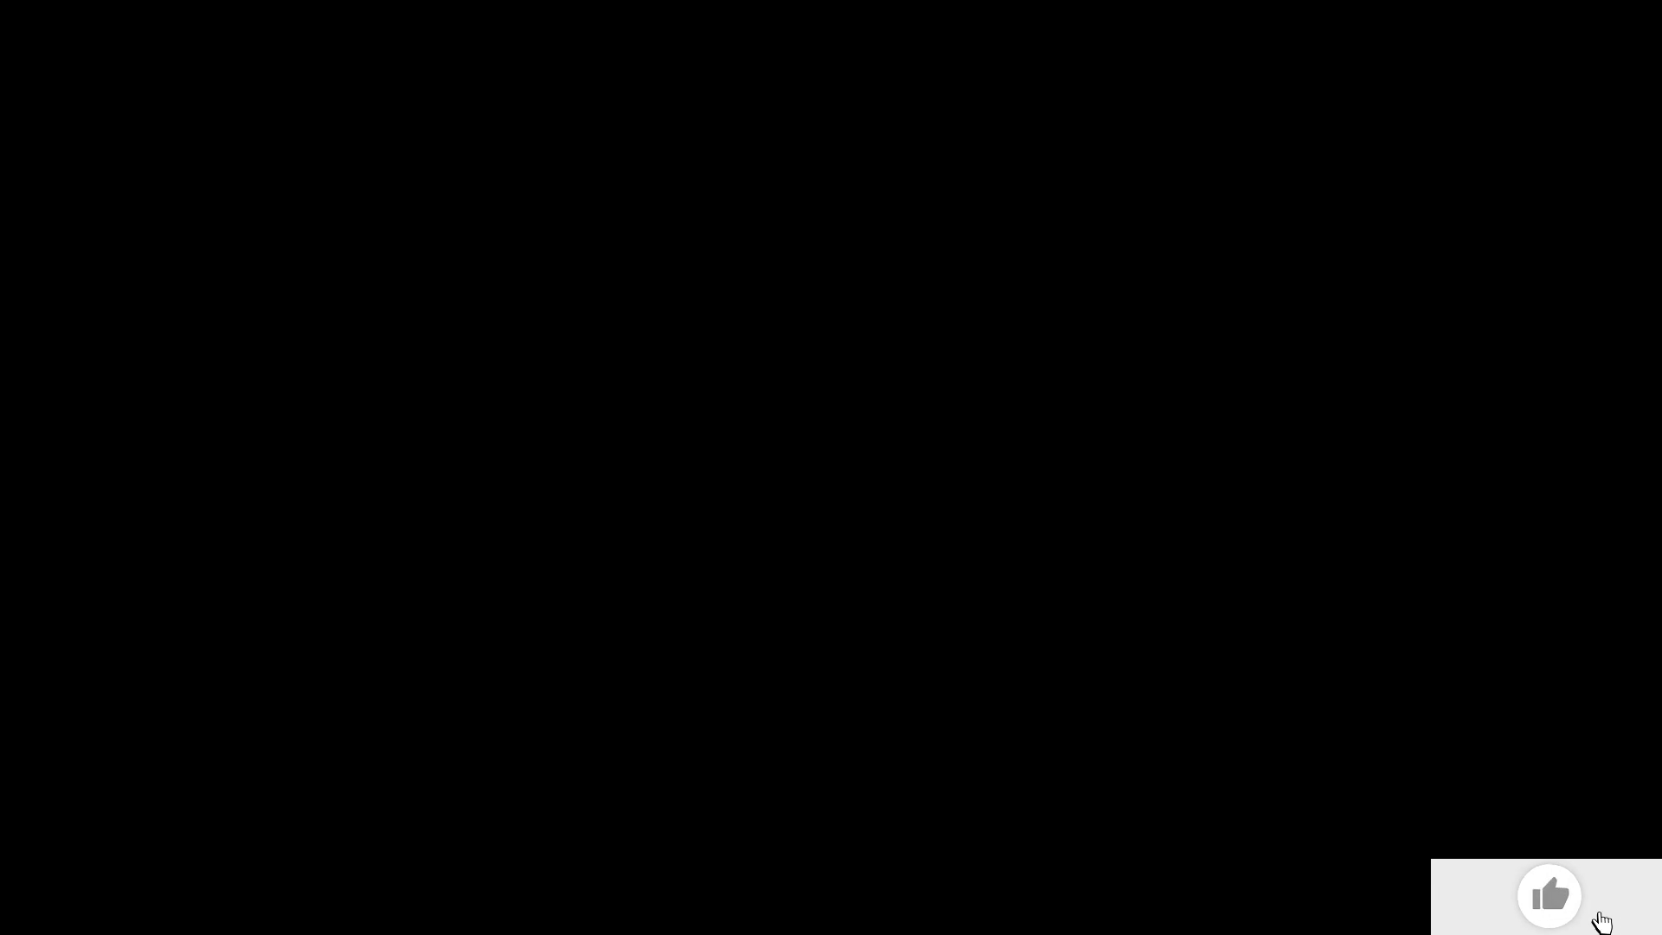
{"action": "left_click", "coordinate": [1548, 895]}
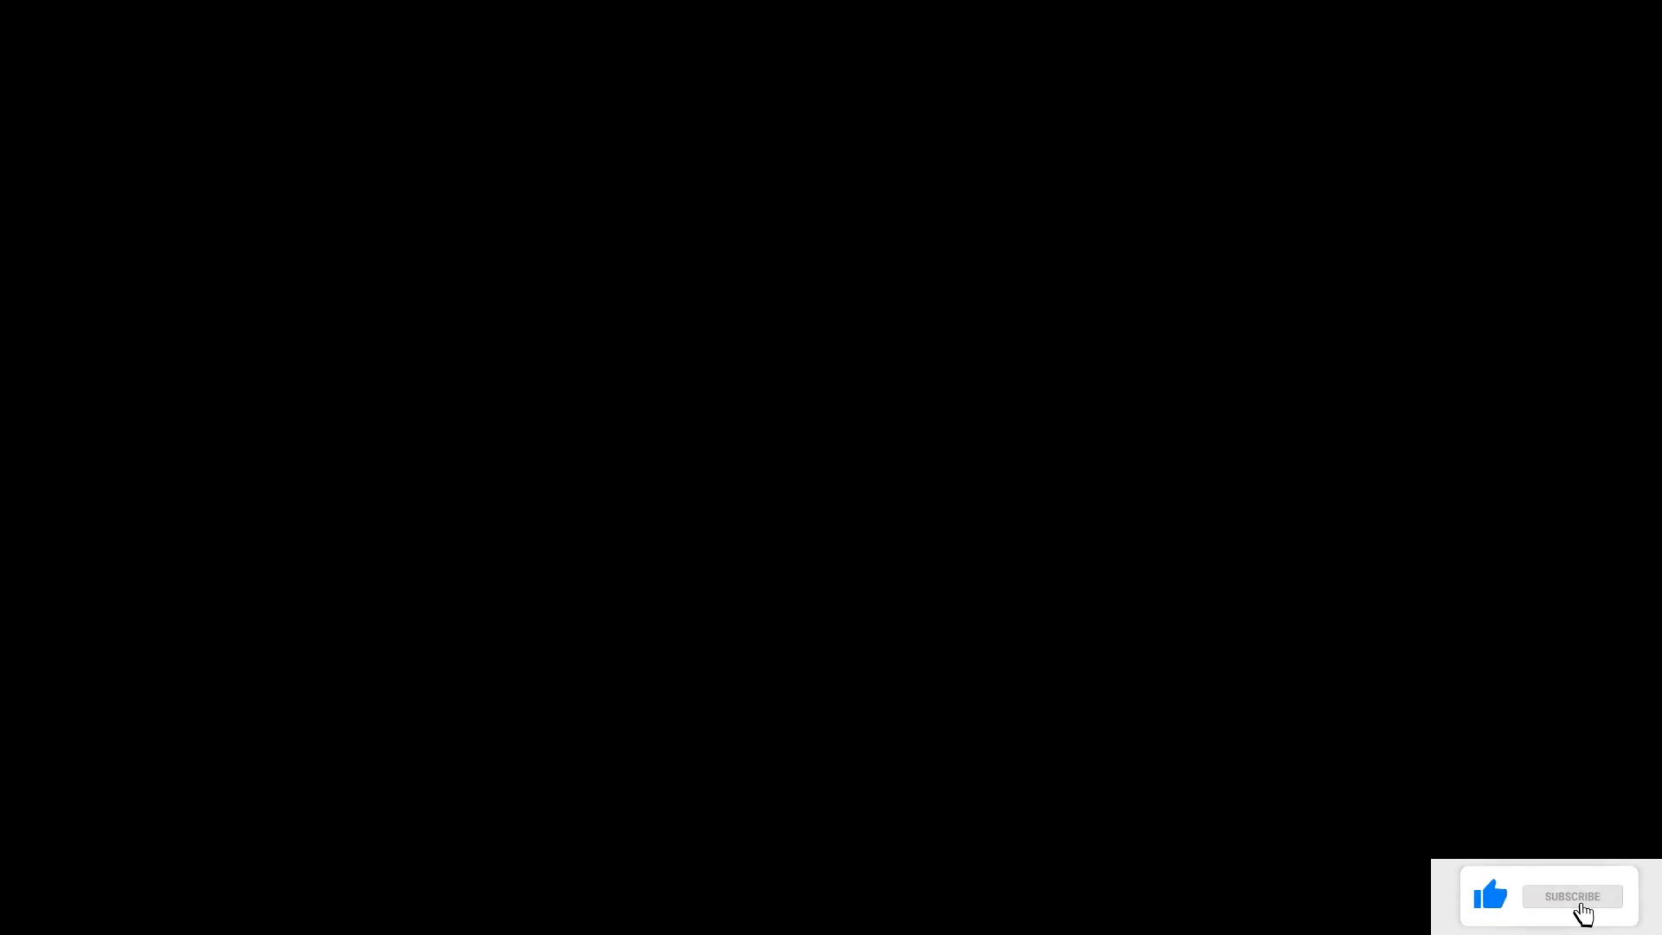
{"action": "left_click", "coordinate": [1572, 895]}
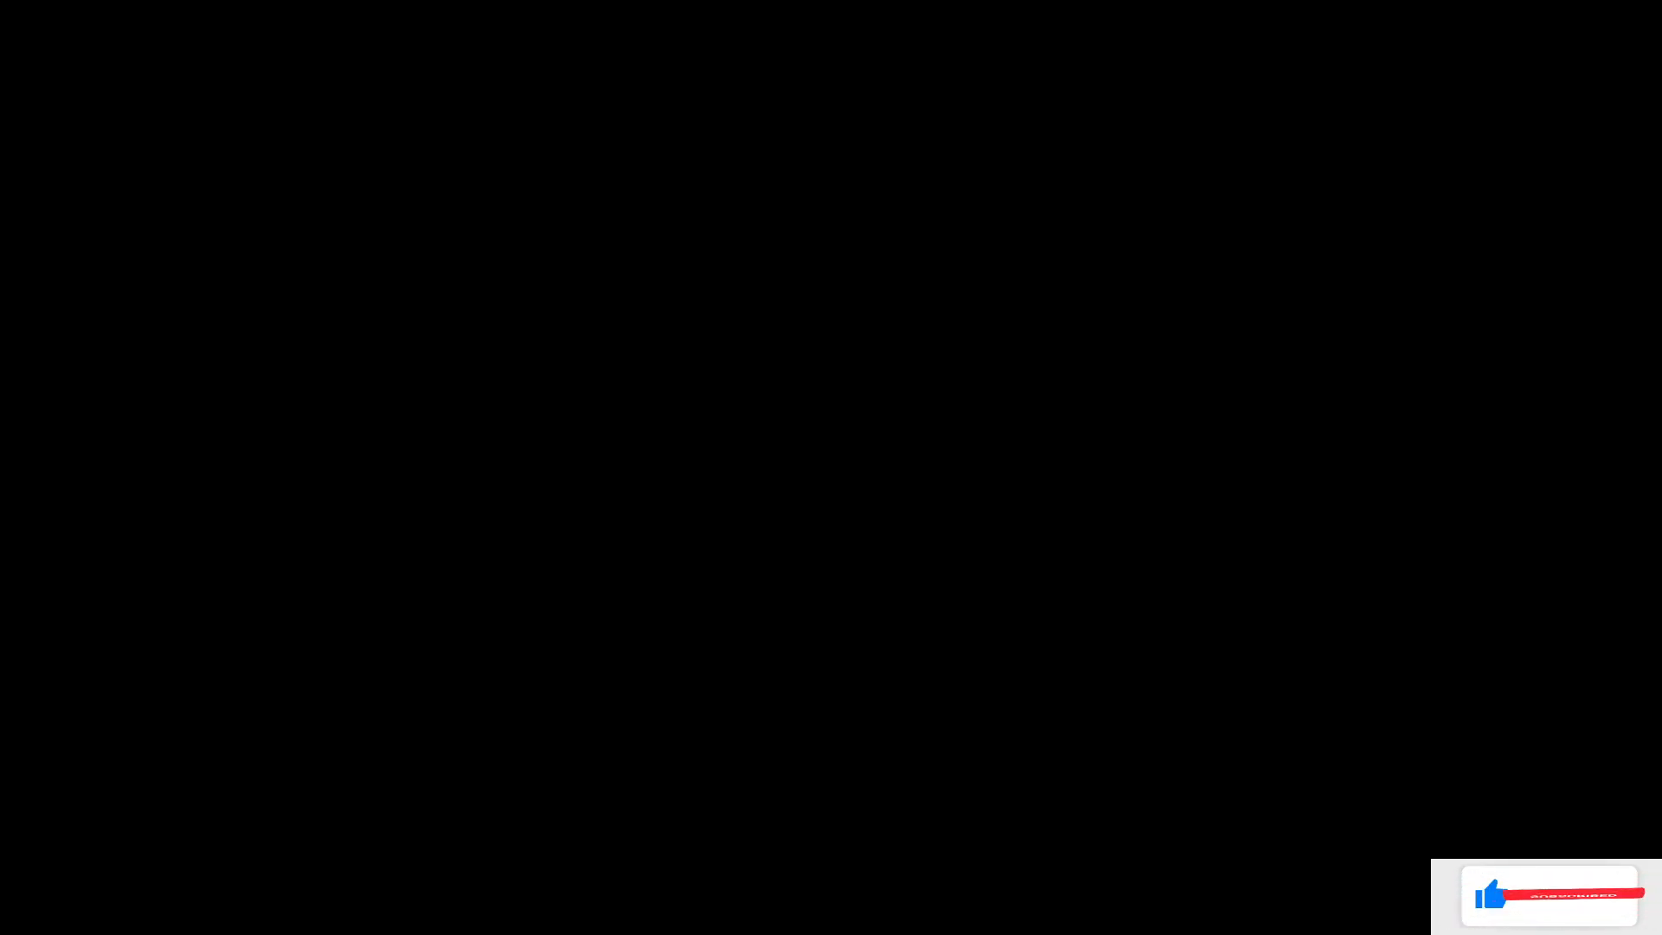
{"action": "left_click", "coordinate": [1569, 895]}
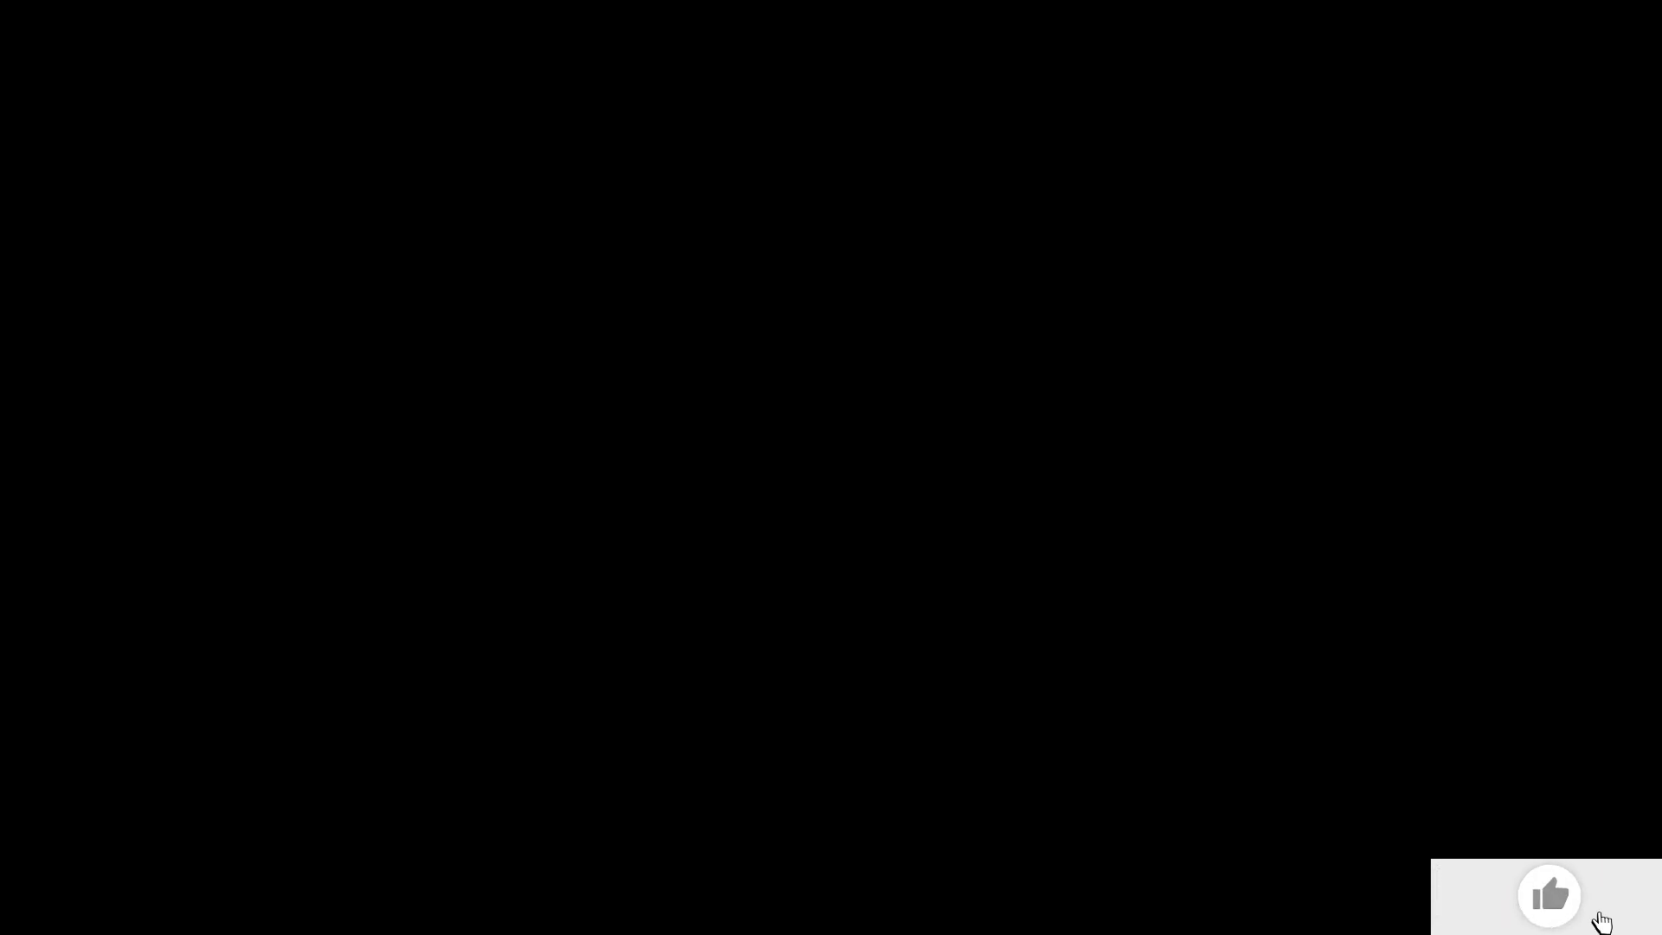
{"action": "mouse_move", "coordinate": [1548, 896]}
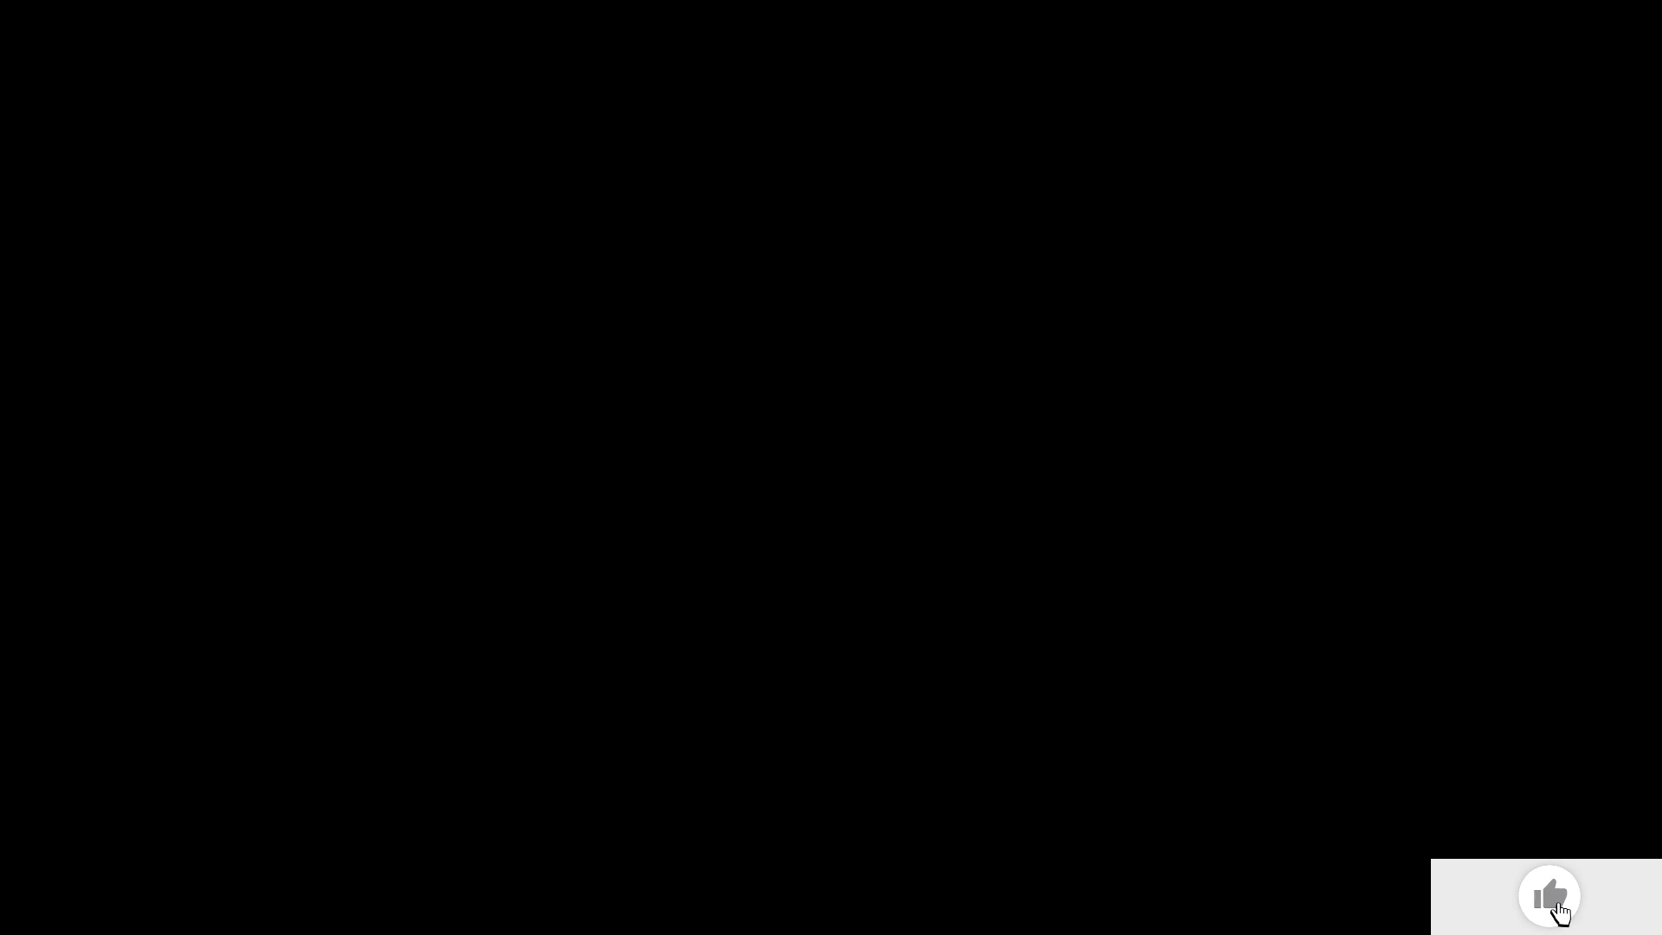
{"action": "left_click", "coordinate": [1548, 895]}
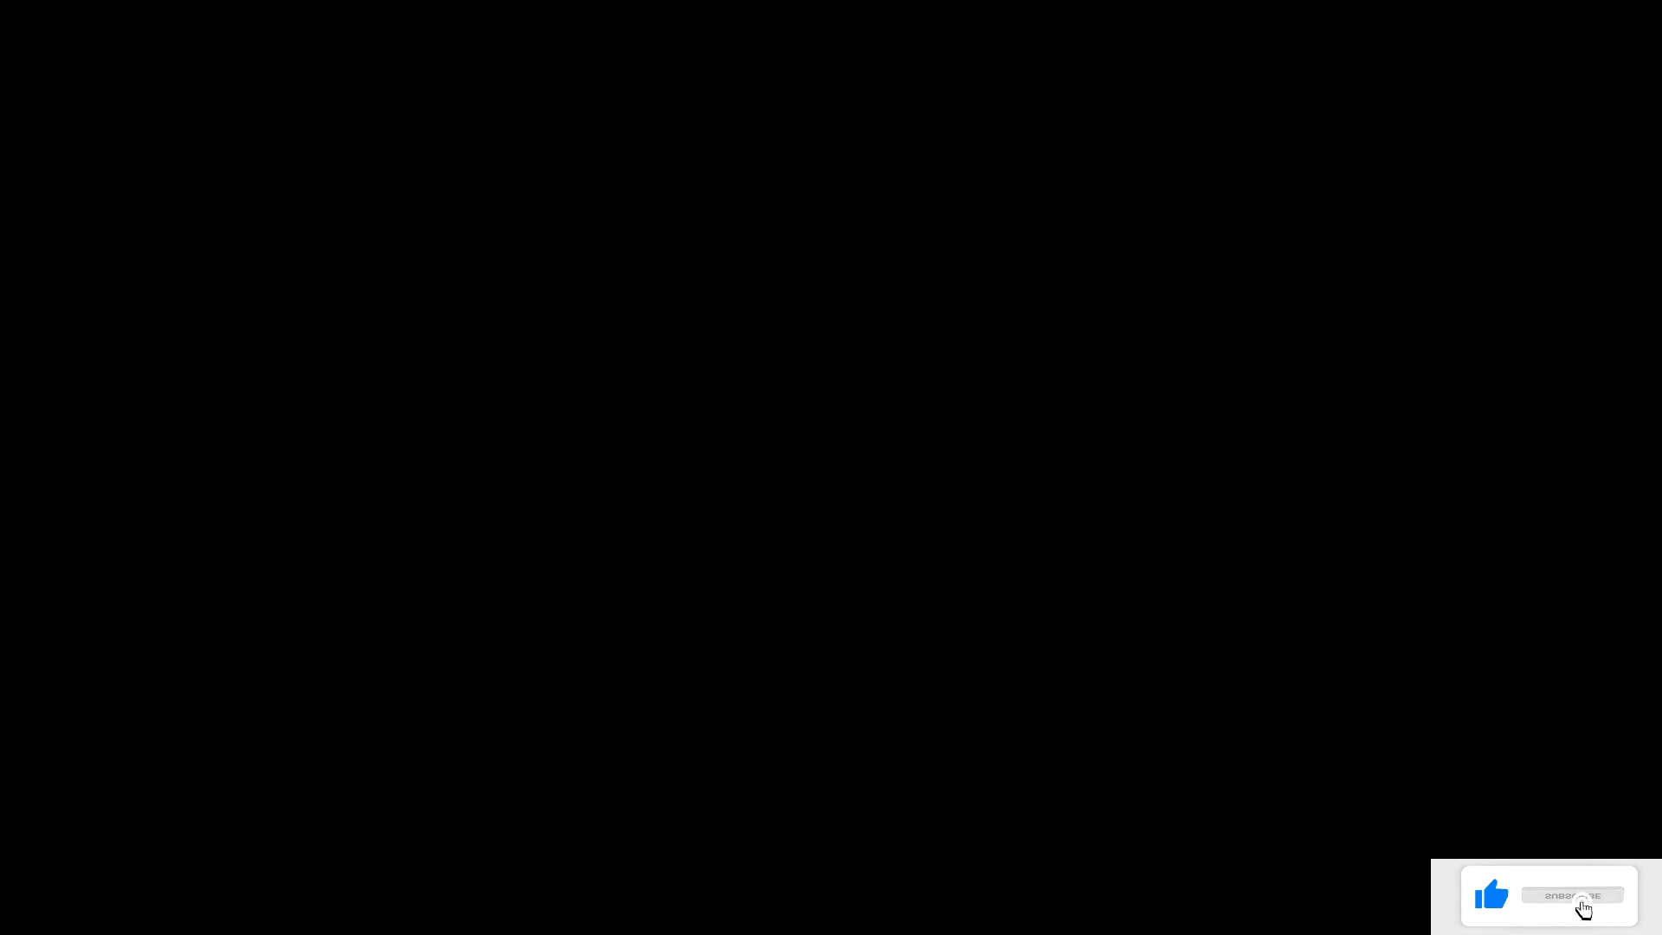
{"action": "left_click", "coordinate": [1572, 895]}
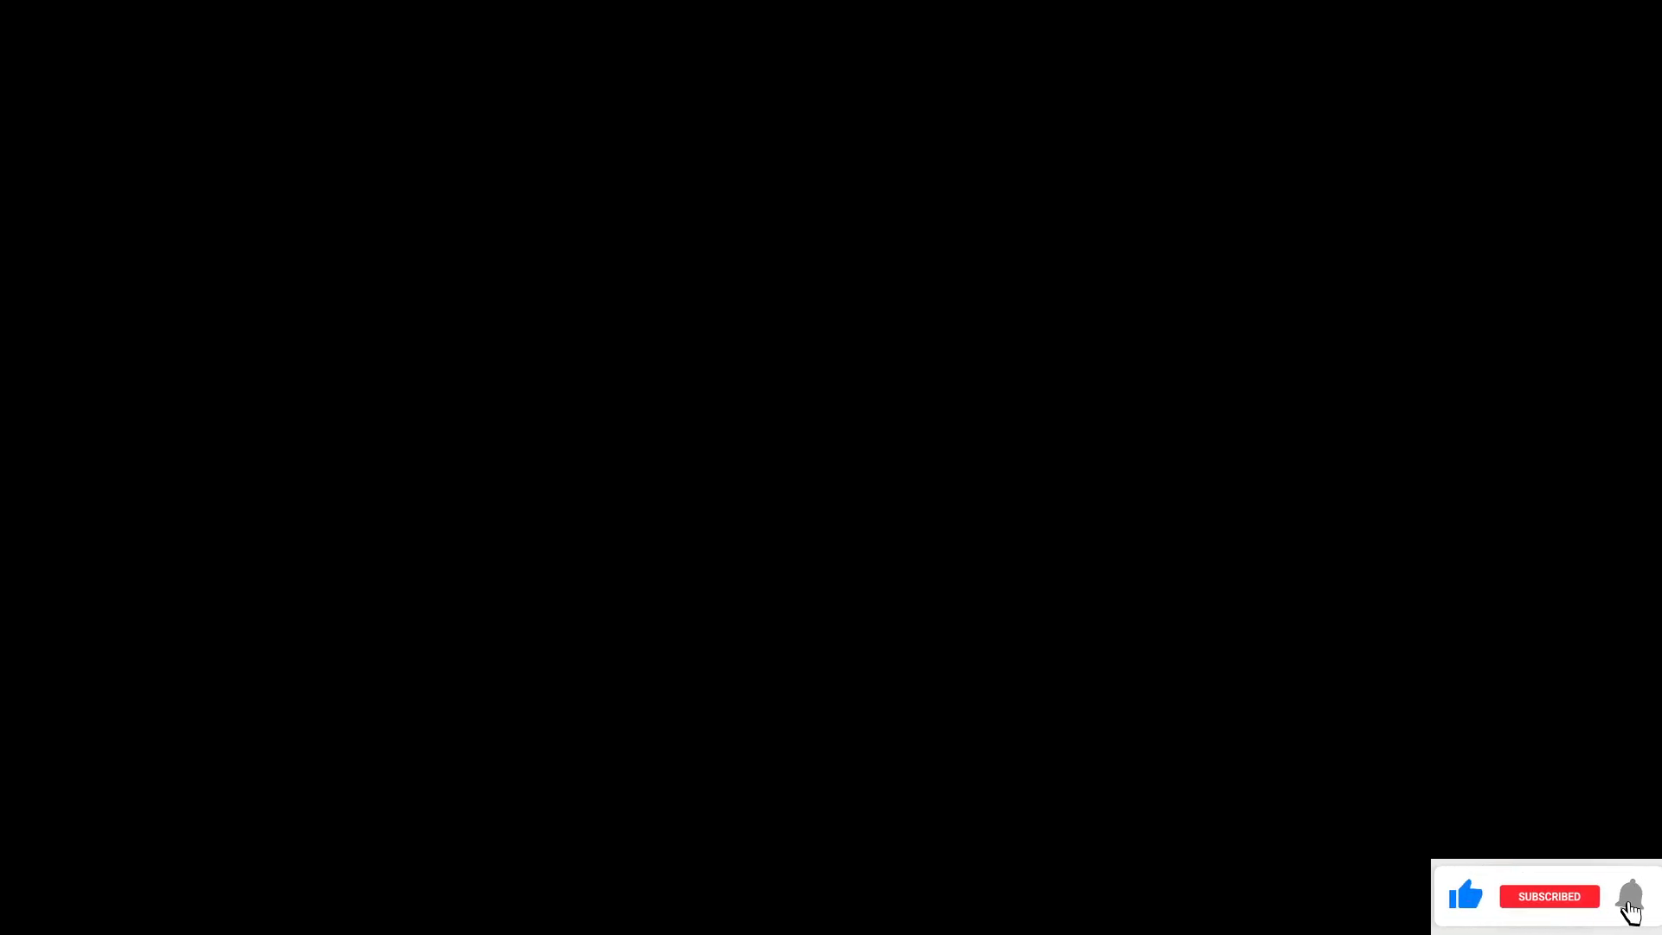
{"action": "left_click", "coordinate": [1631, 895]}
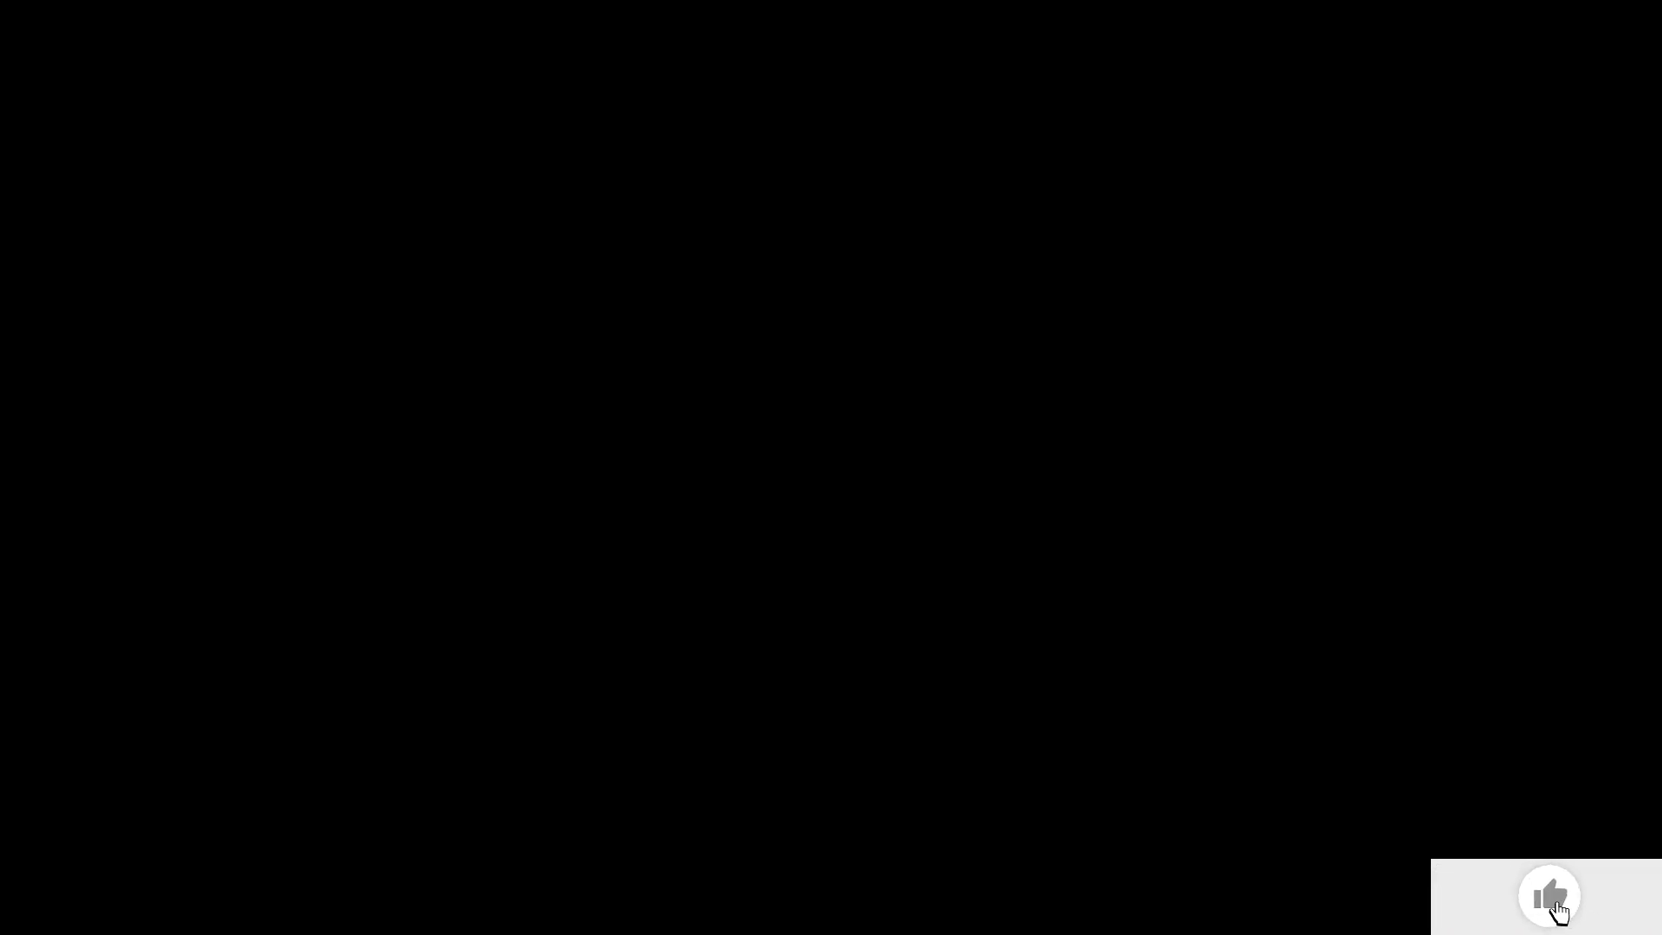
{"action": "left_click", "coordinate": [1548, 895]}
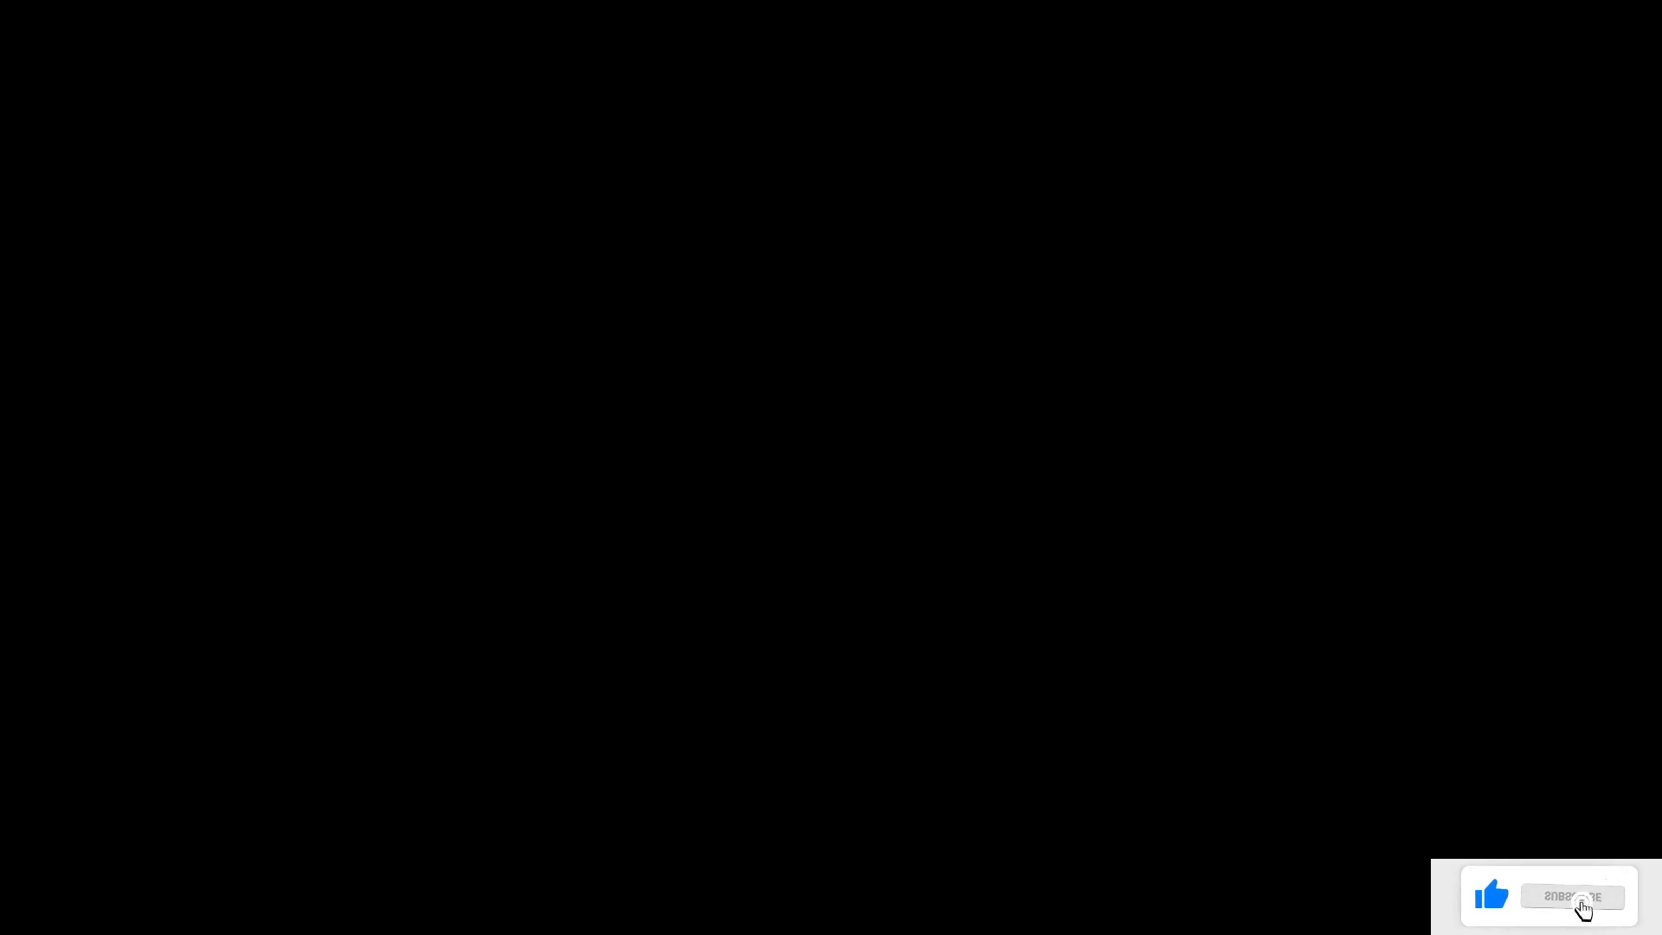
{"action": "left_click", "coordinate": [1570, 896]}
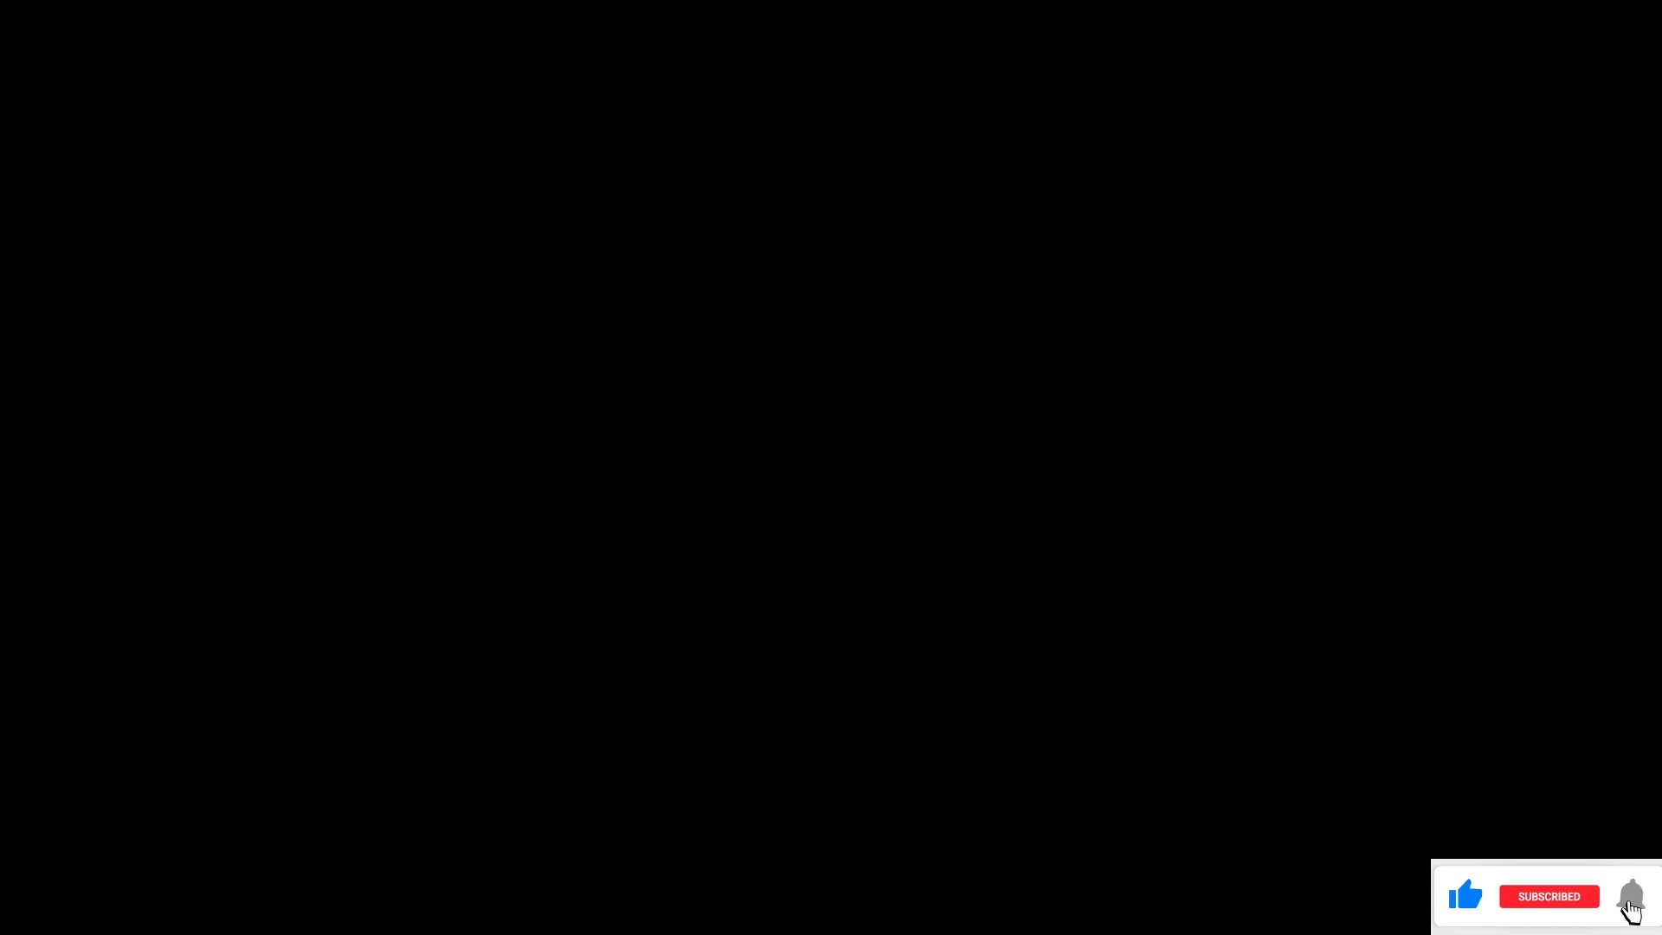
{"action": "left_click", "coordinate": [1631, 895]}
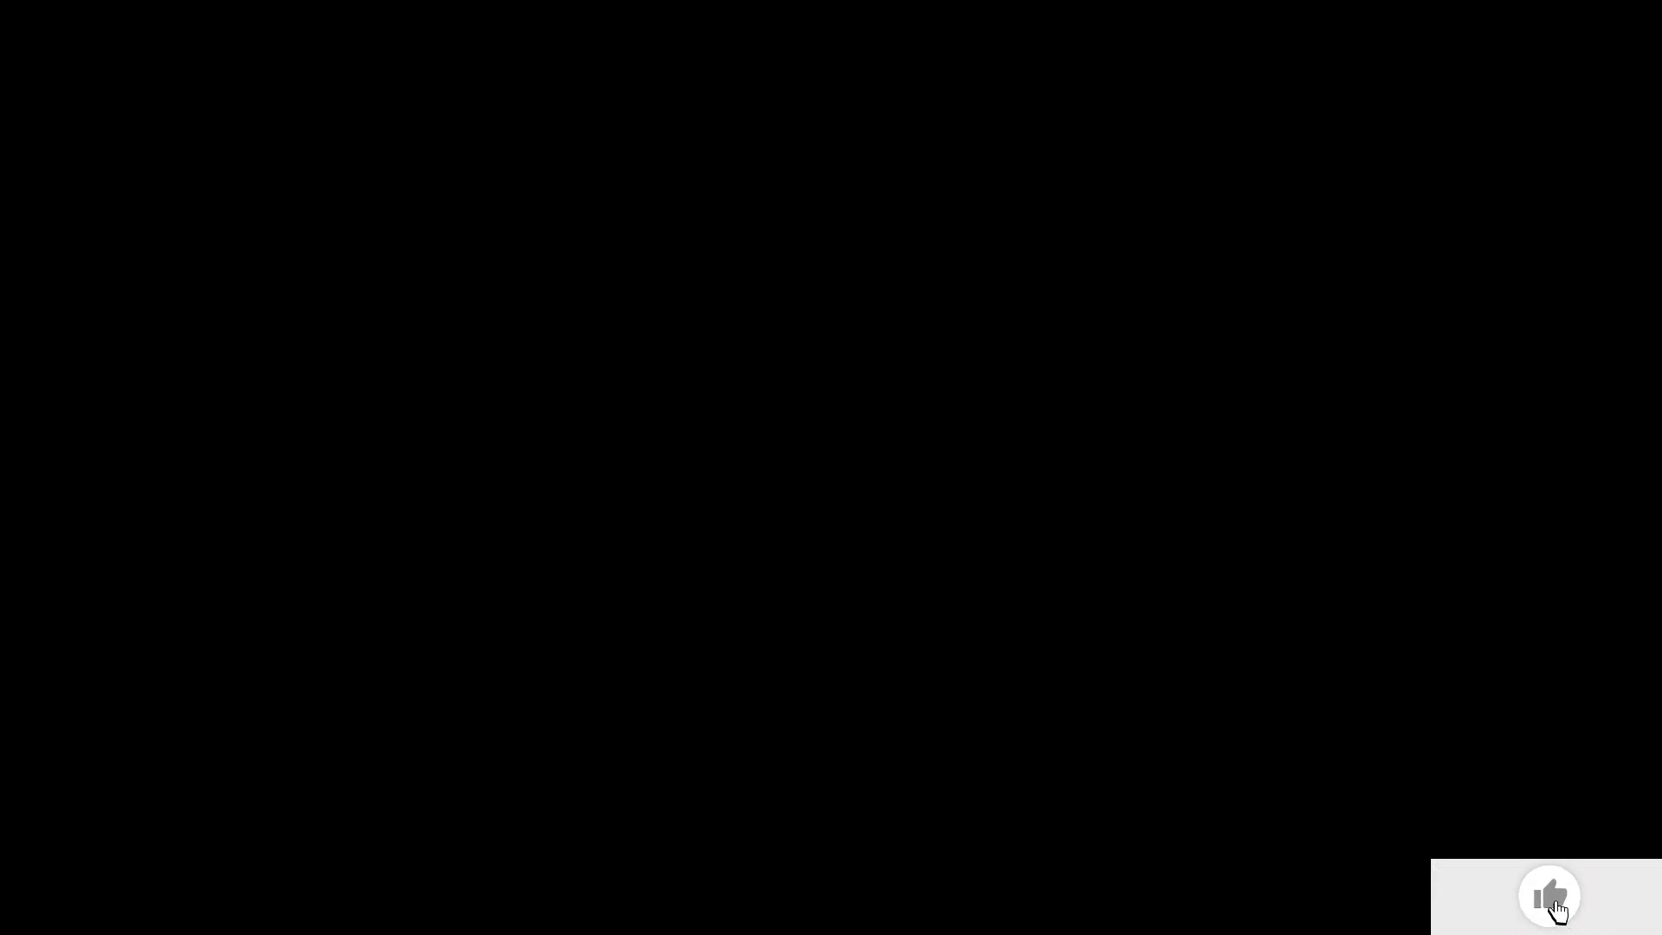
{"action": "left_click", "coordinate": [1548, 895]}
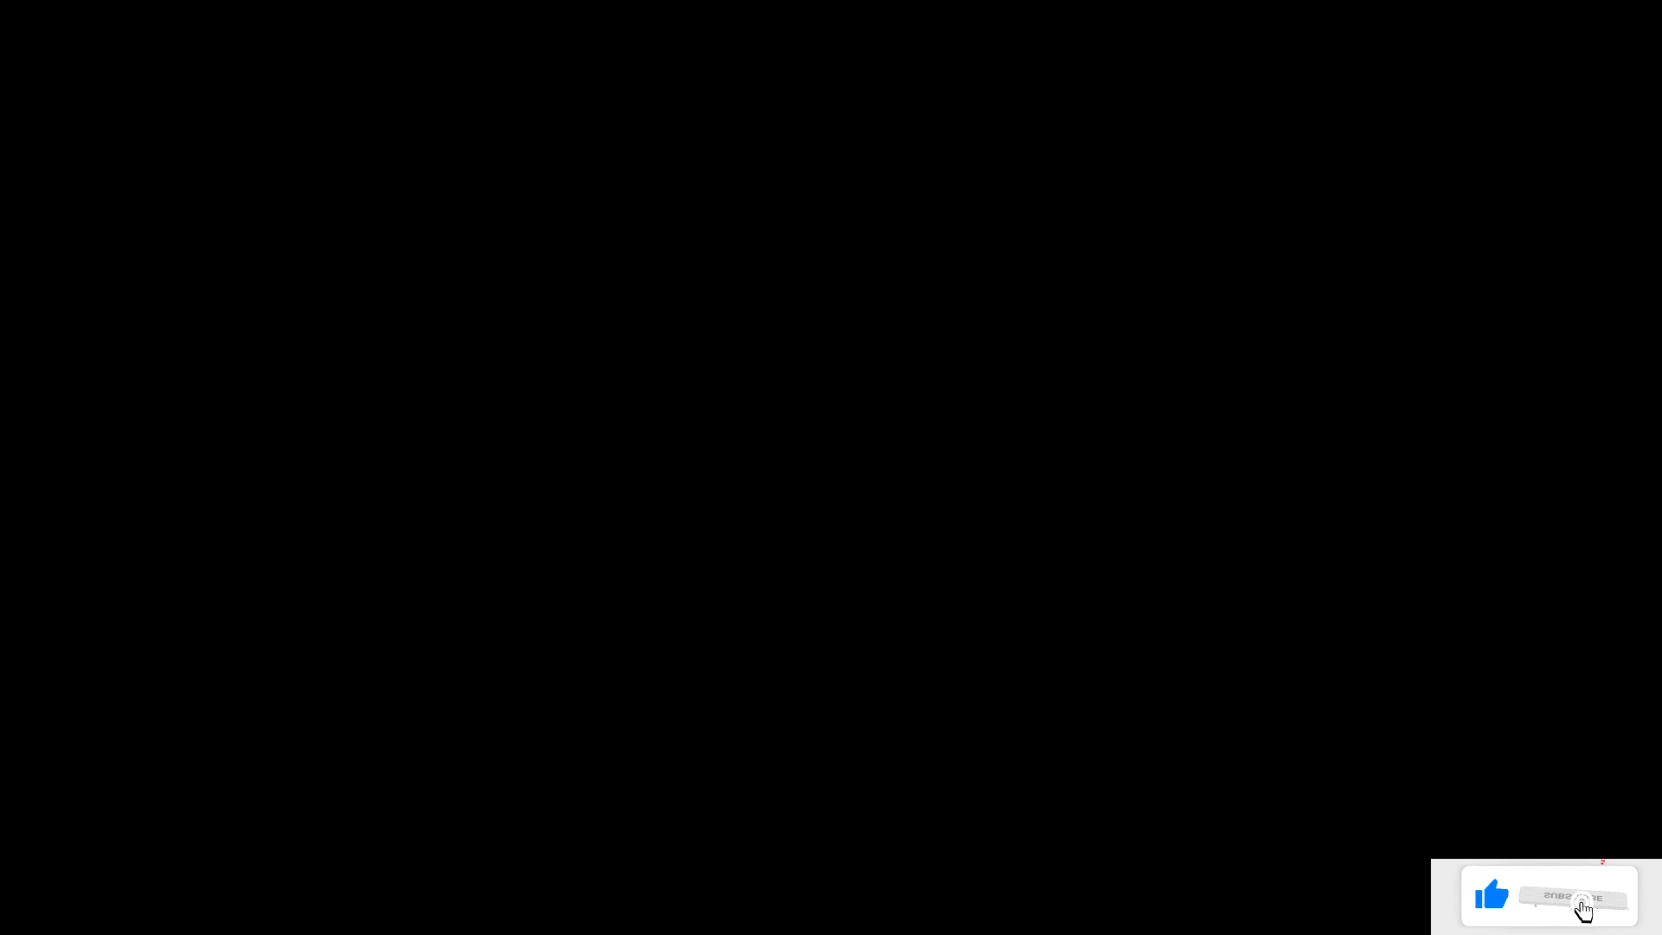
{"action": "left_click", "coordinate": [1548, 896]}
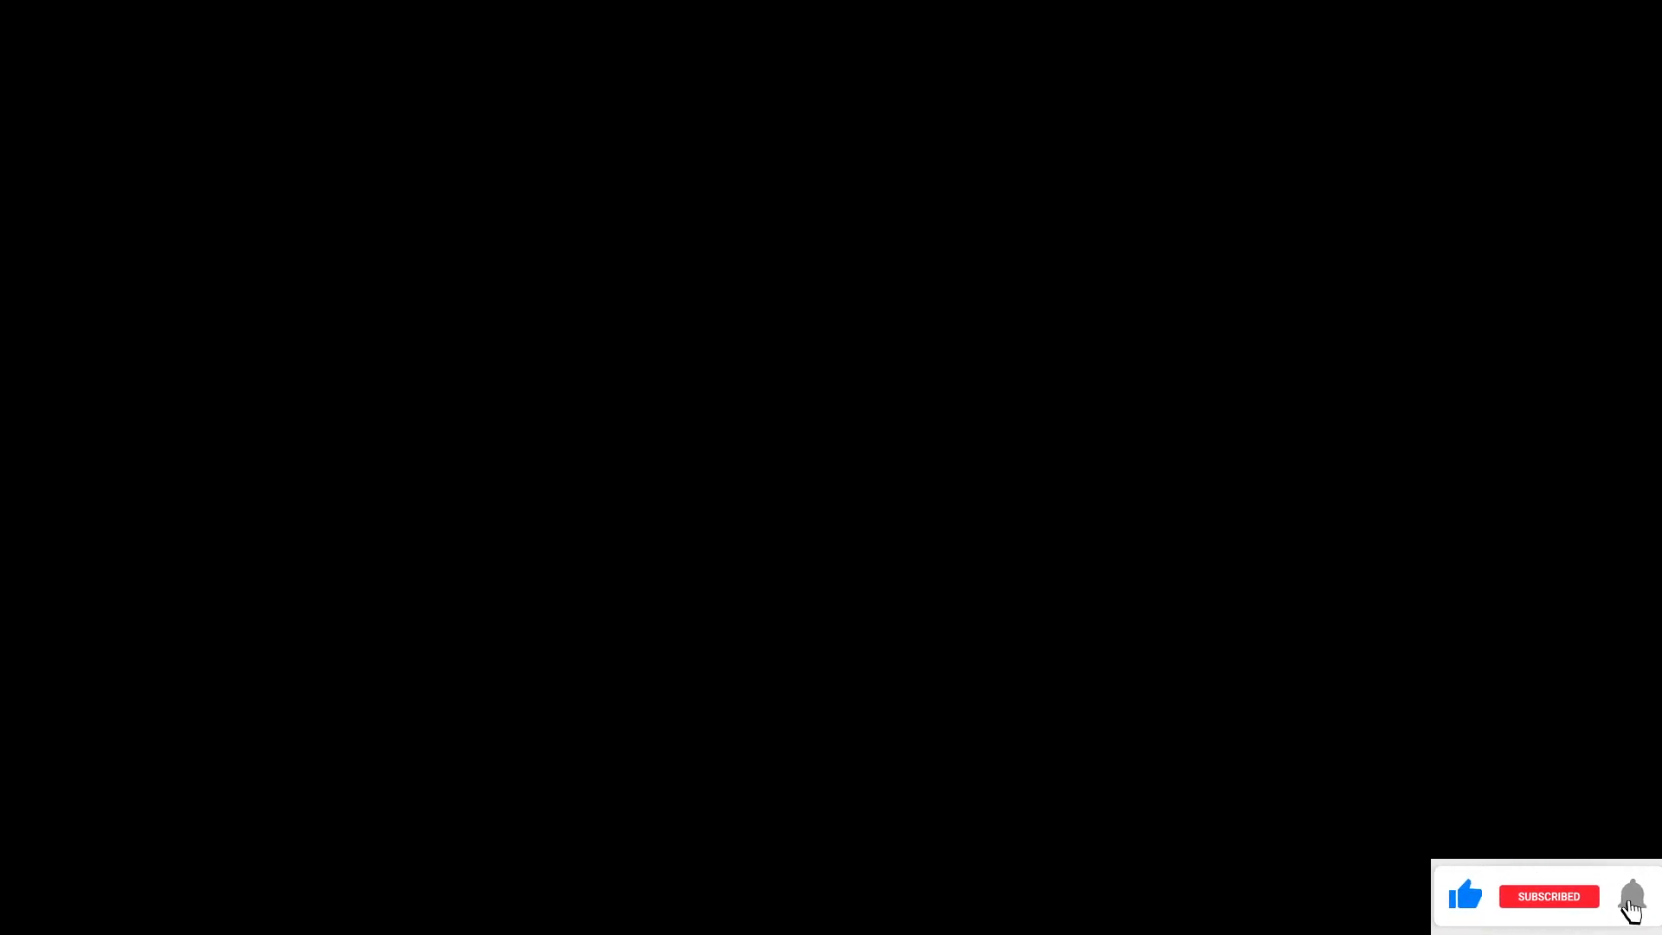
{"action": "left_click", "coordinate": [1629, 895]}
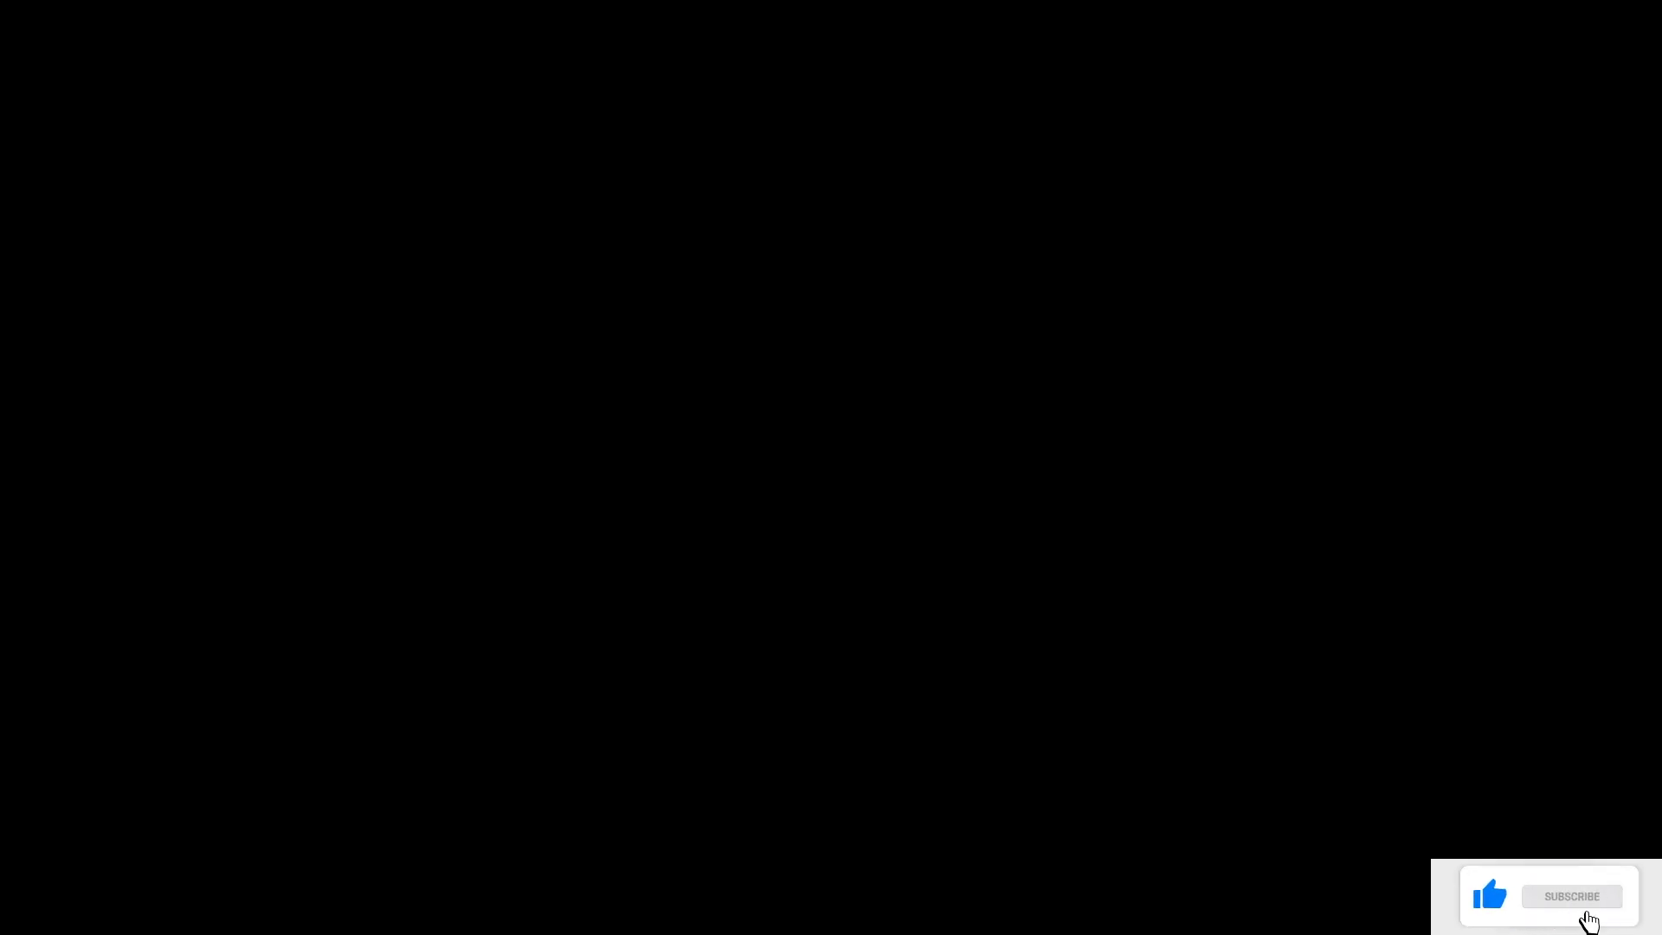
{"action": "left_click", "coordinate": [1571, 895]}
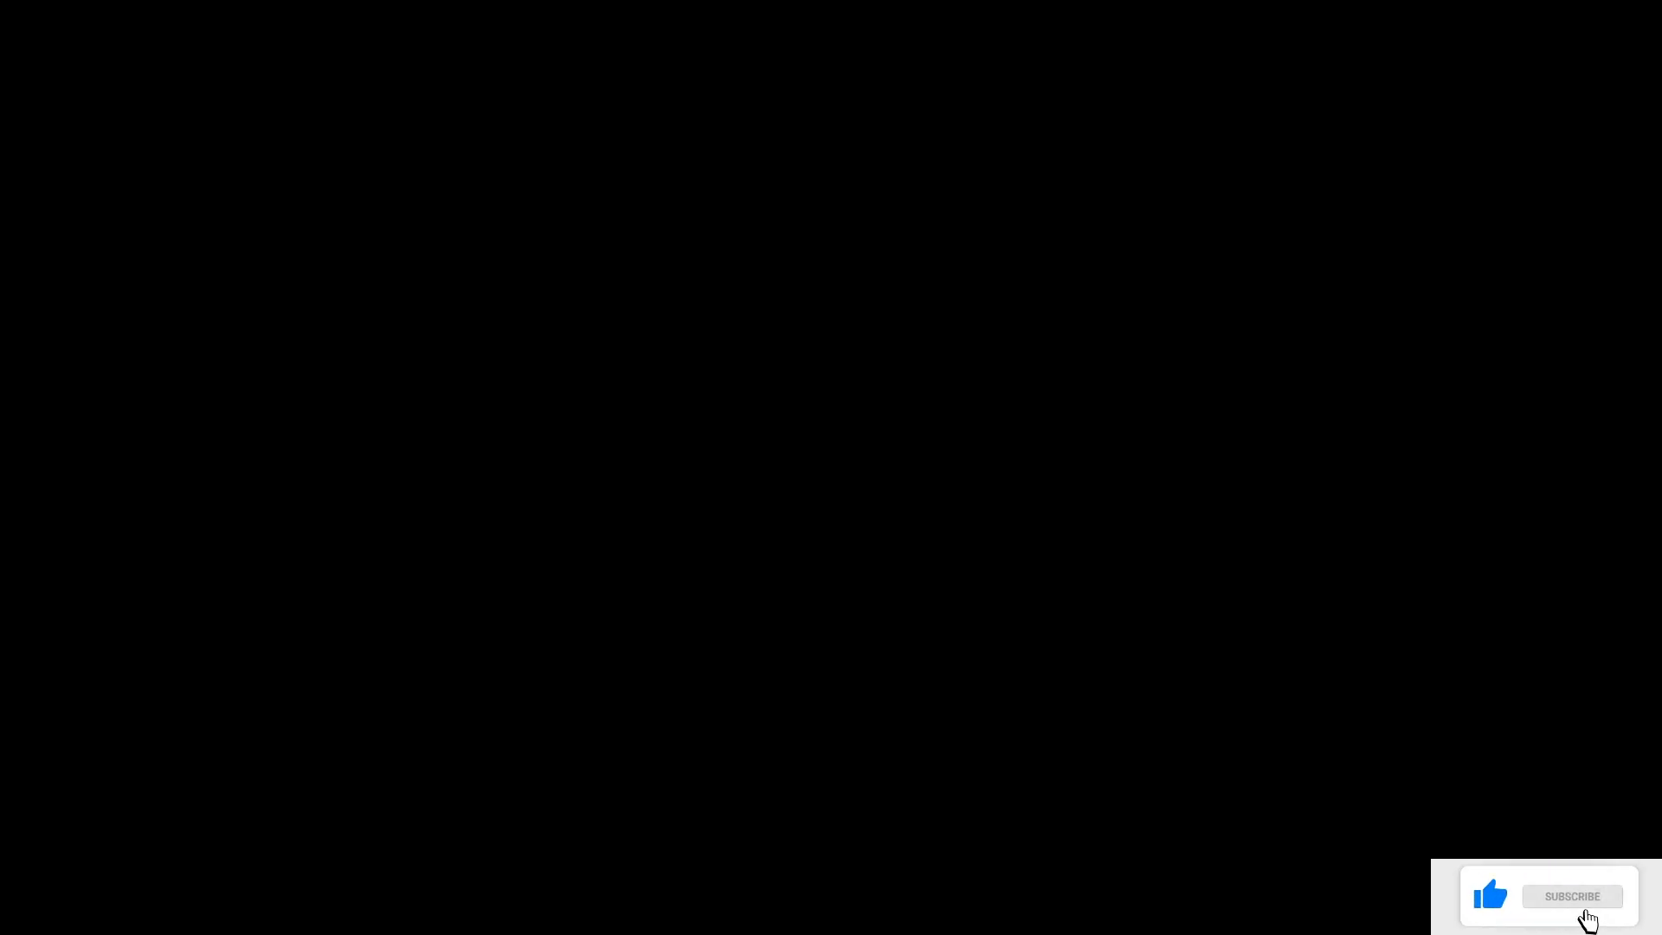
{"action": "left_click", "coordinate": [1572, 895]}
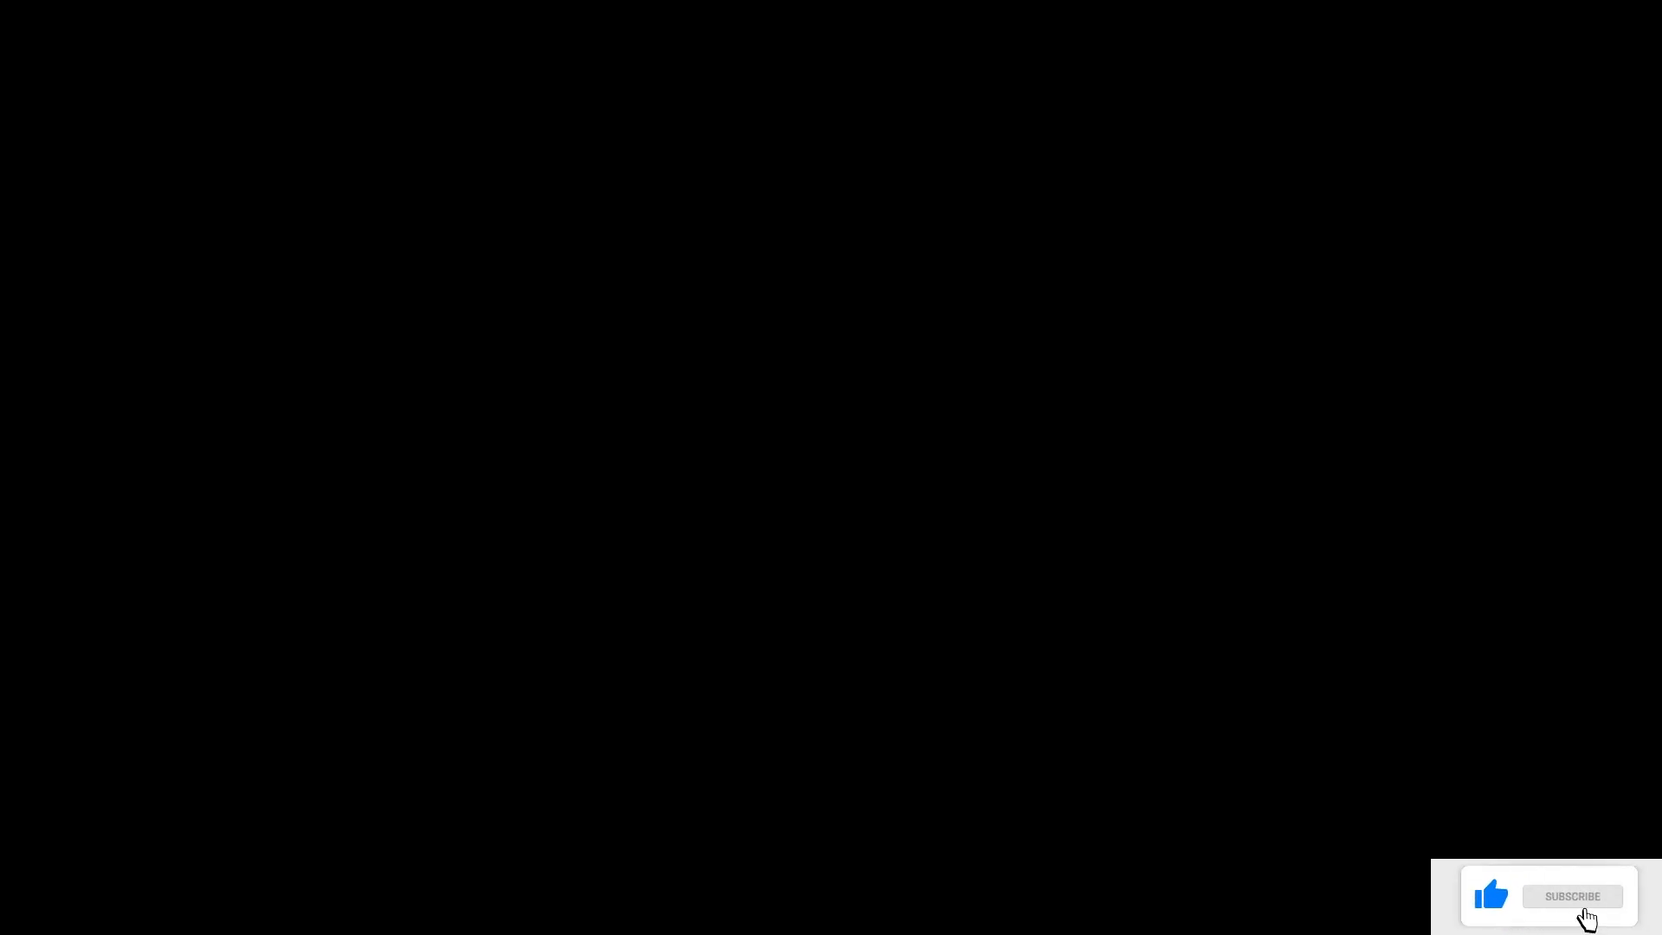
{"action": "left_click", "coordinate": [1571, 896]}
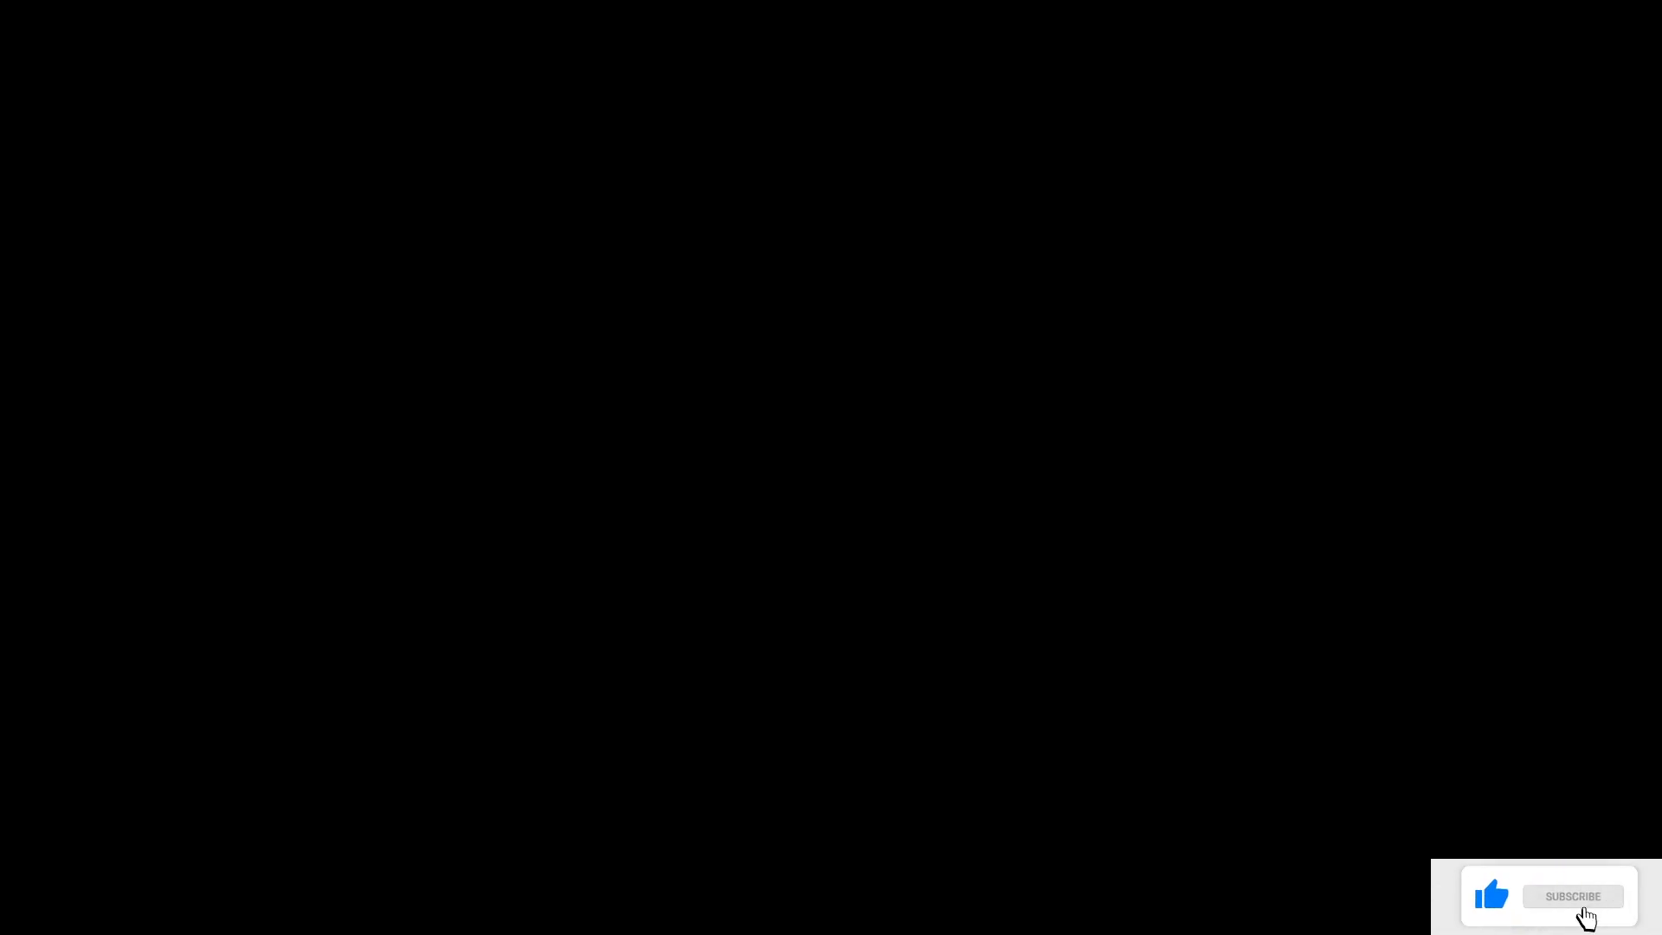
{"action": "left_click", "coordinate": [1570, 895]}
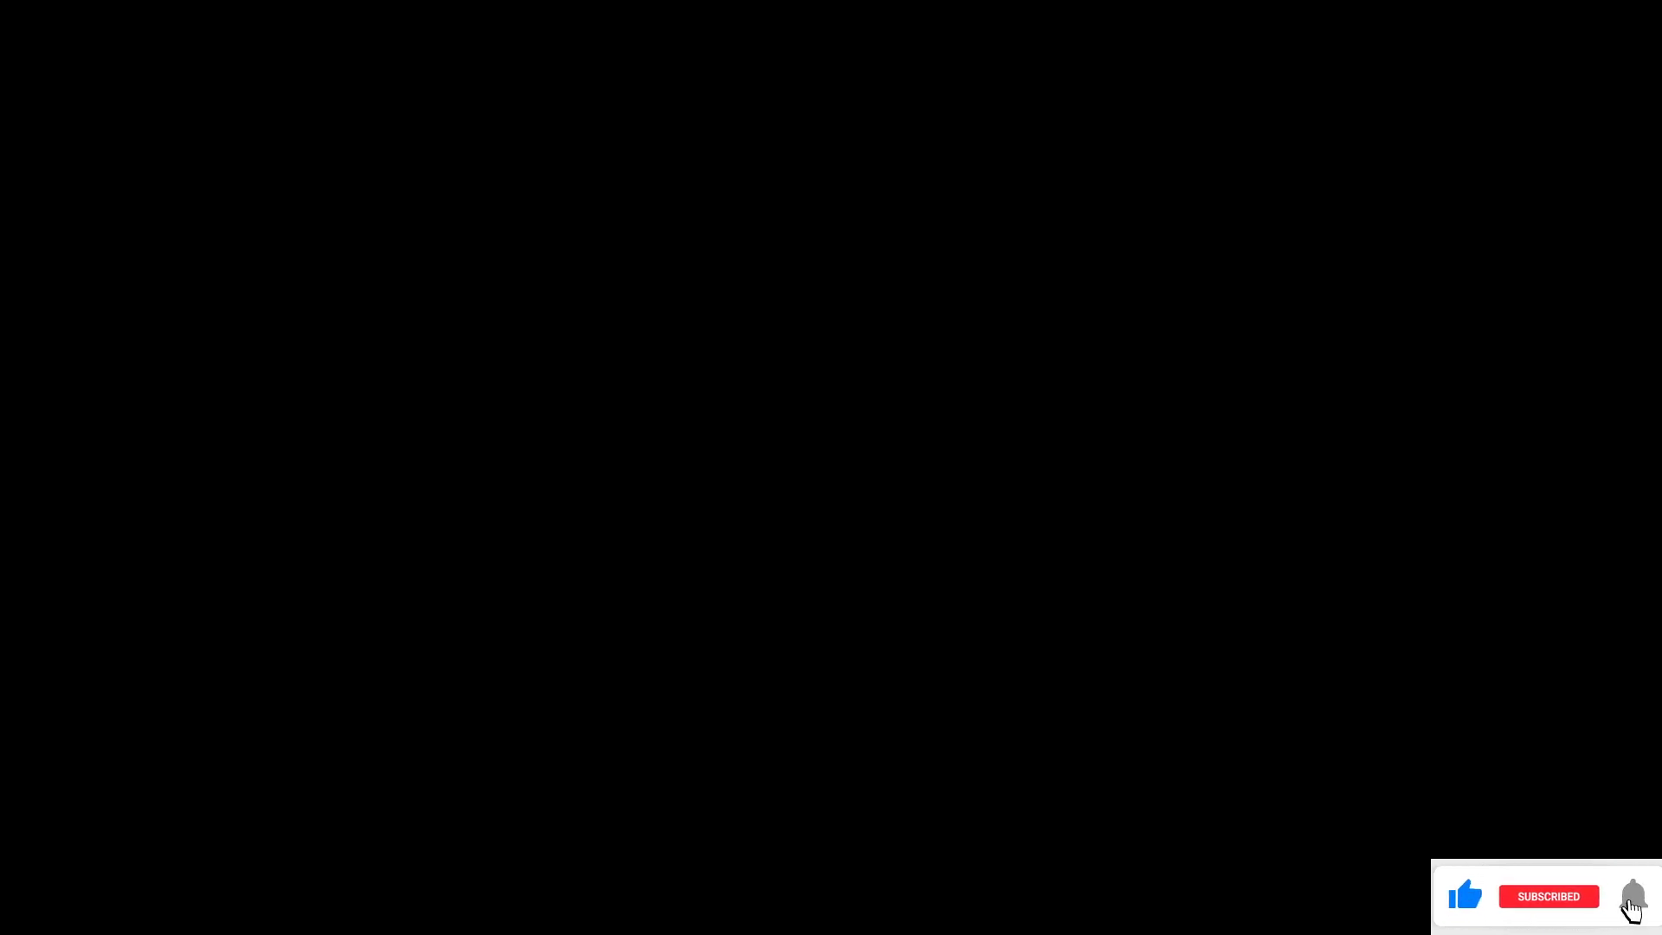
{"action": "left_click", "coordinate": [1631, 895]}
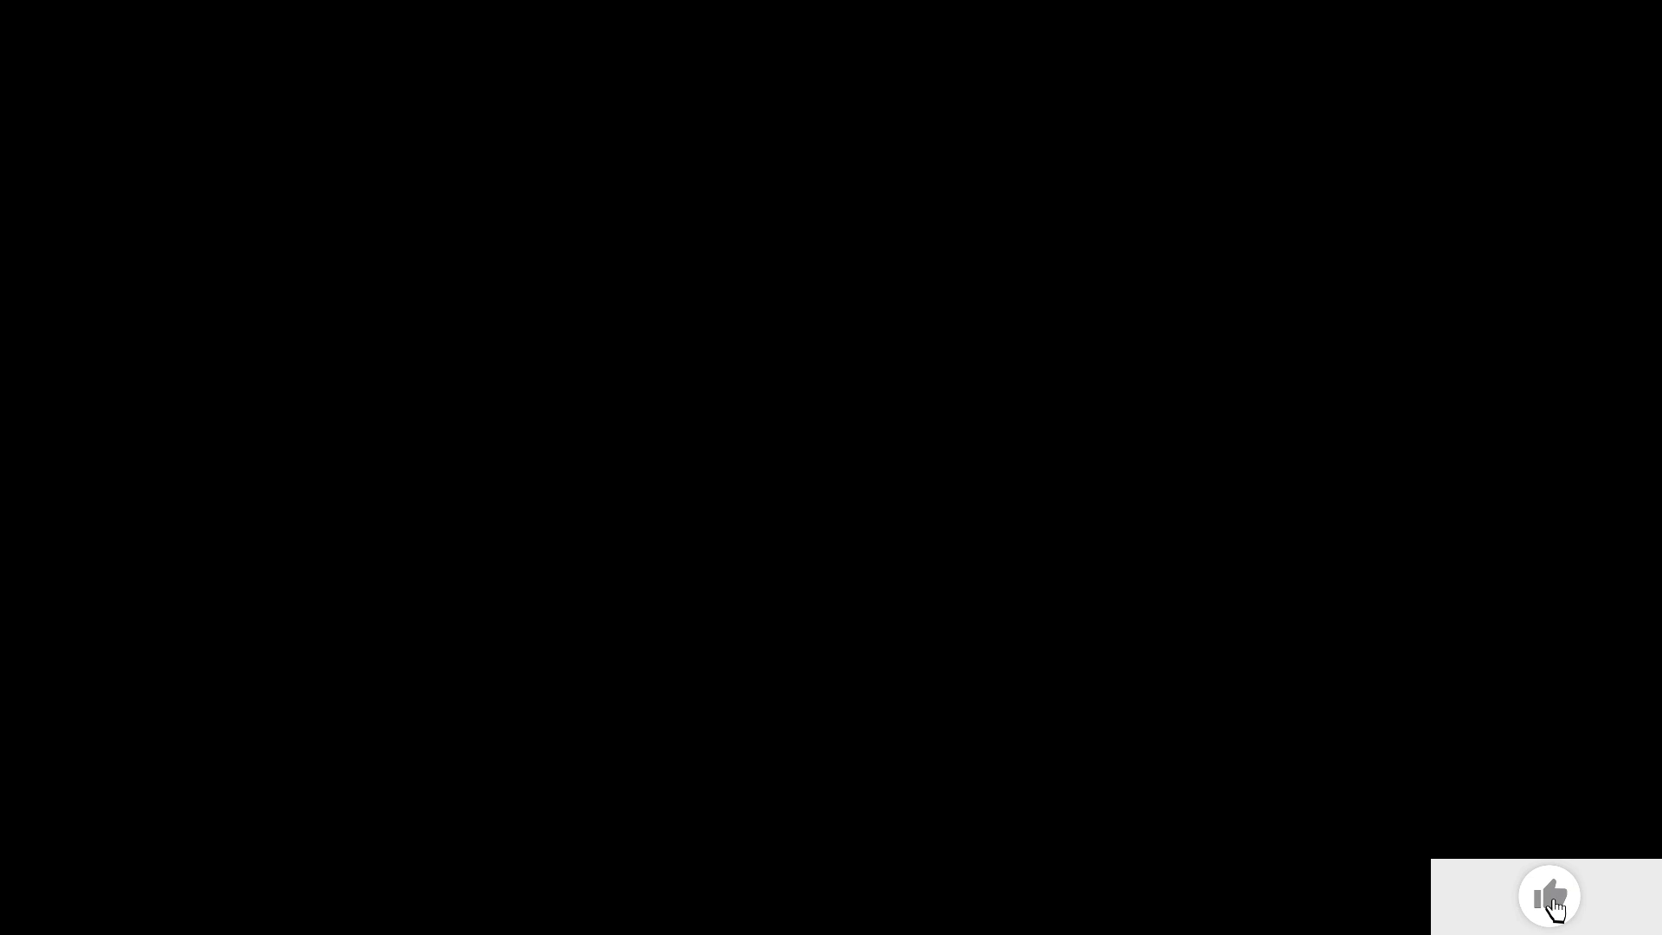
{"action": "left_click", "coordinate": [1548, 896]}
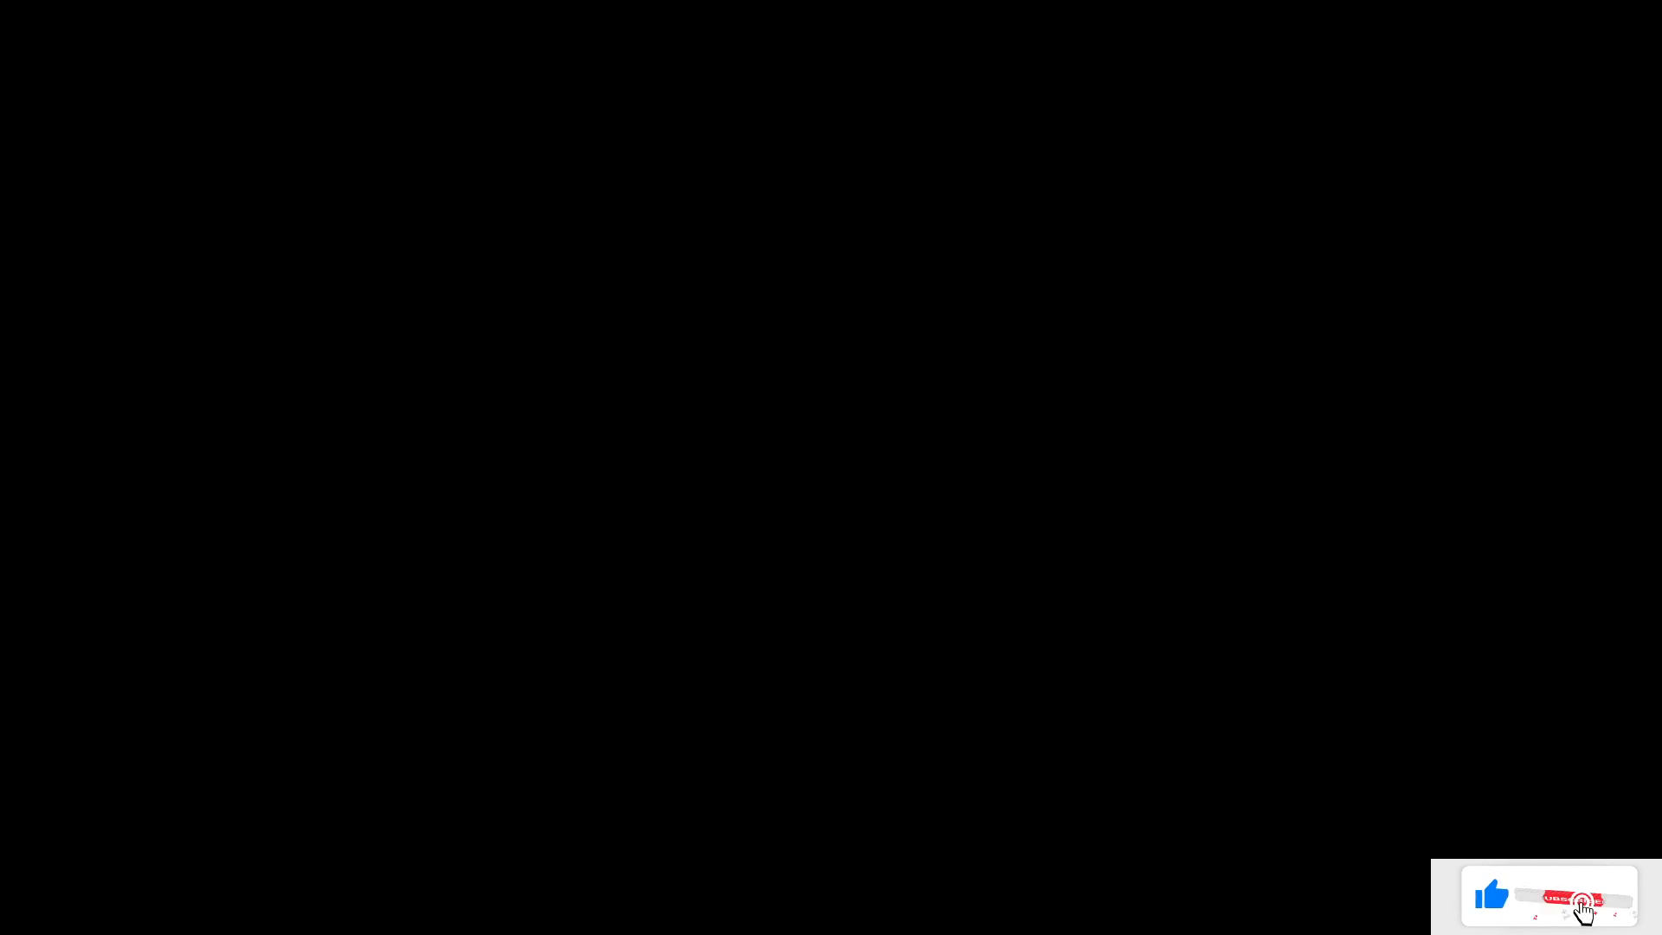
{"action": "left_click", "coordinate": [1575, 895]}
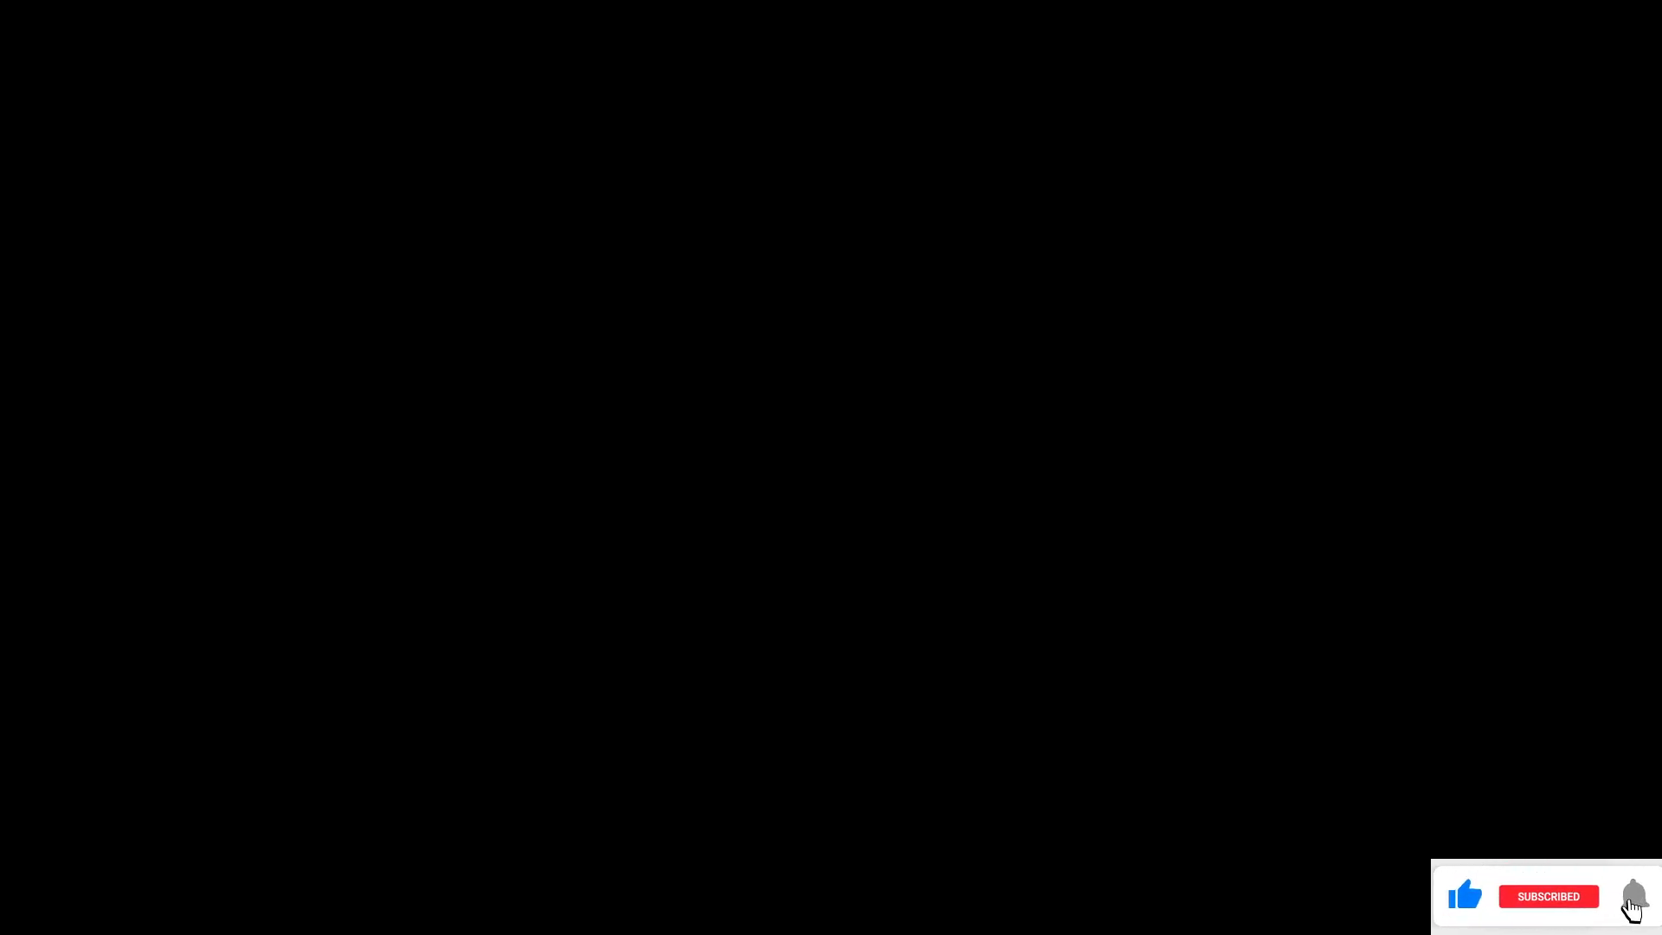
{"action": "left_click", "coordinate": [1631, 895]}
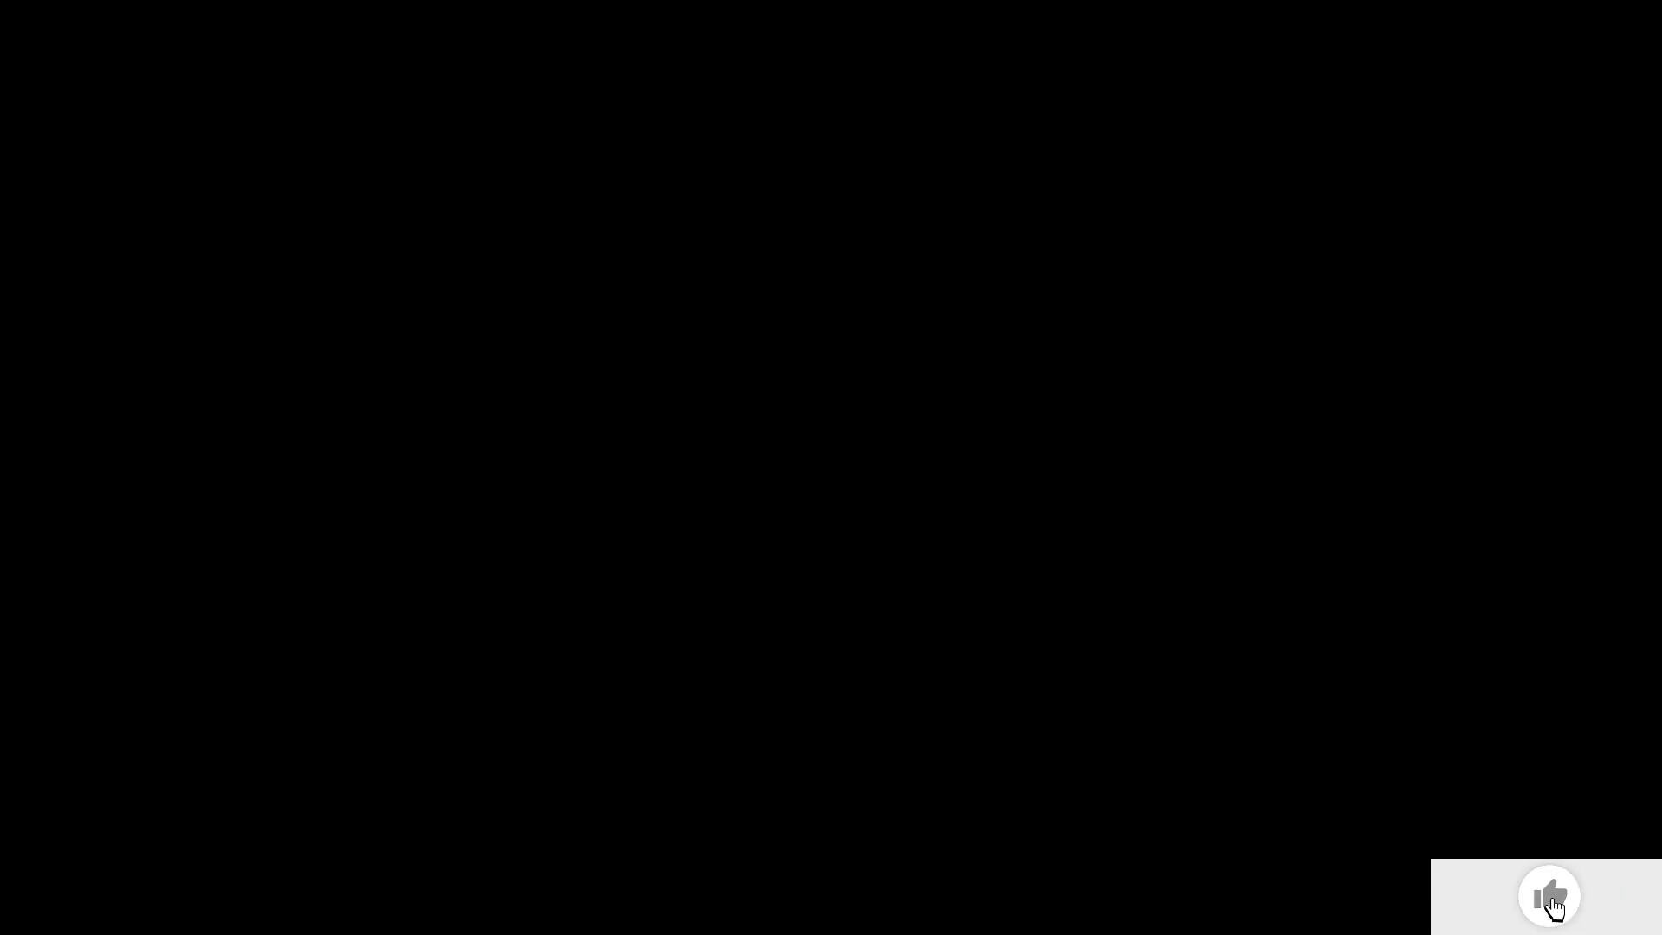
{"action": "left_click", "coordinate": [1548, 895]}
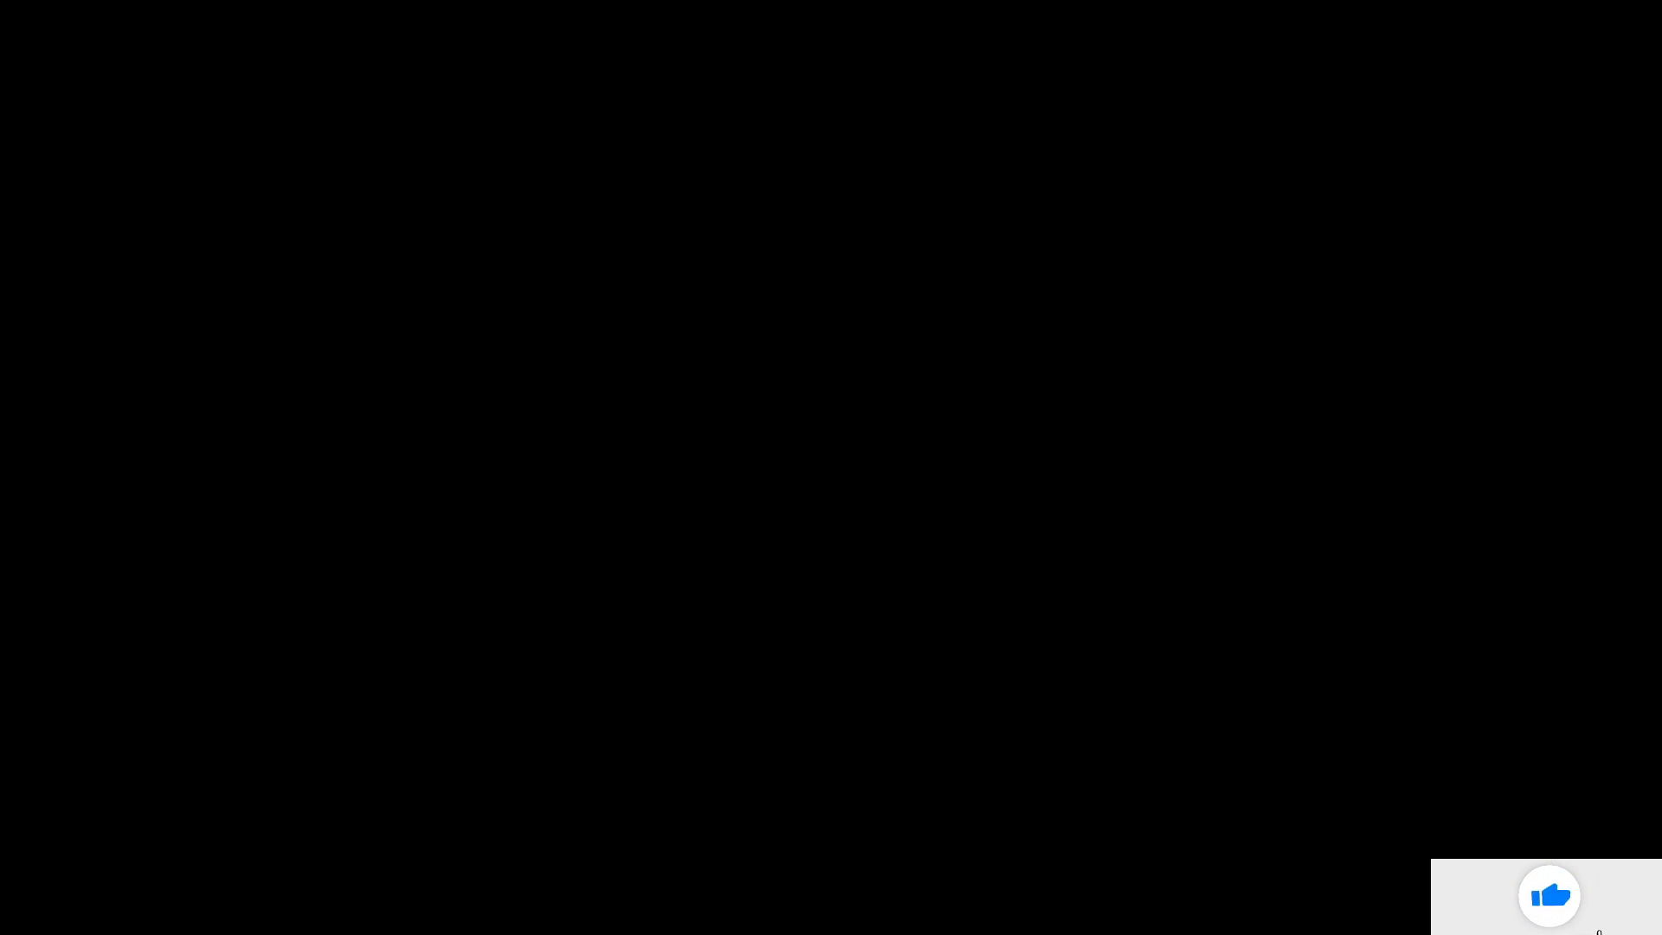
{"action": "left_click", "coordinate": [1574, 898]}
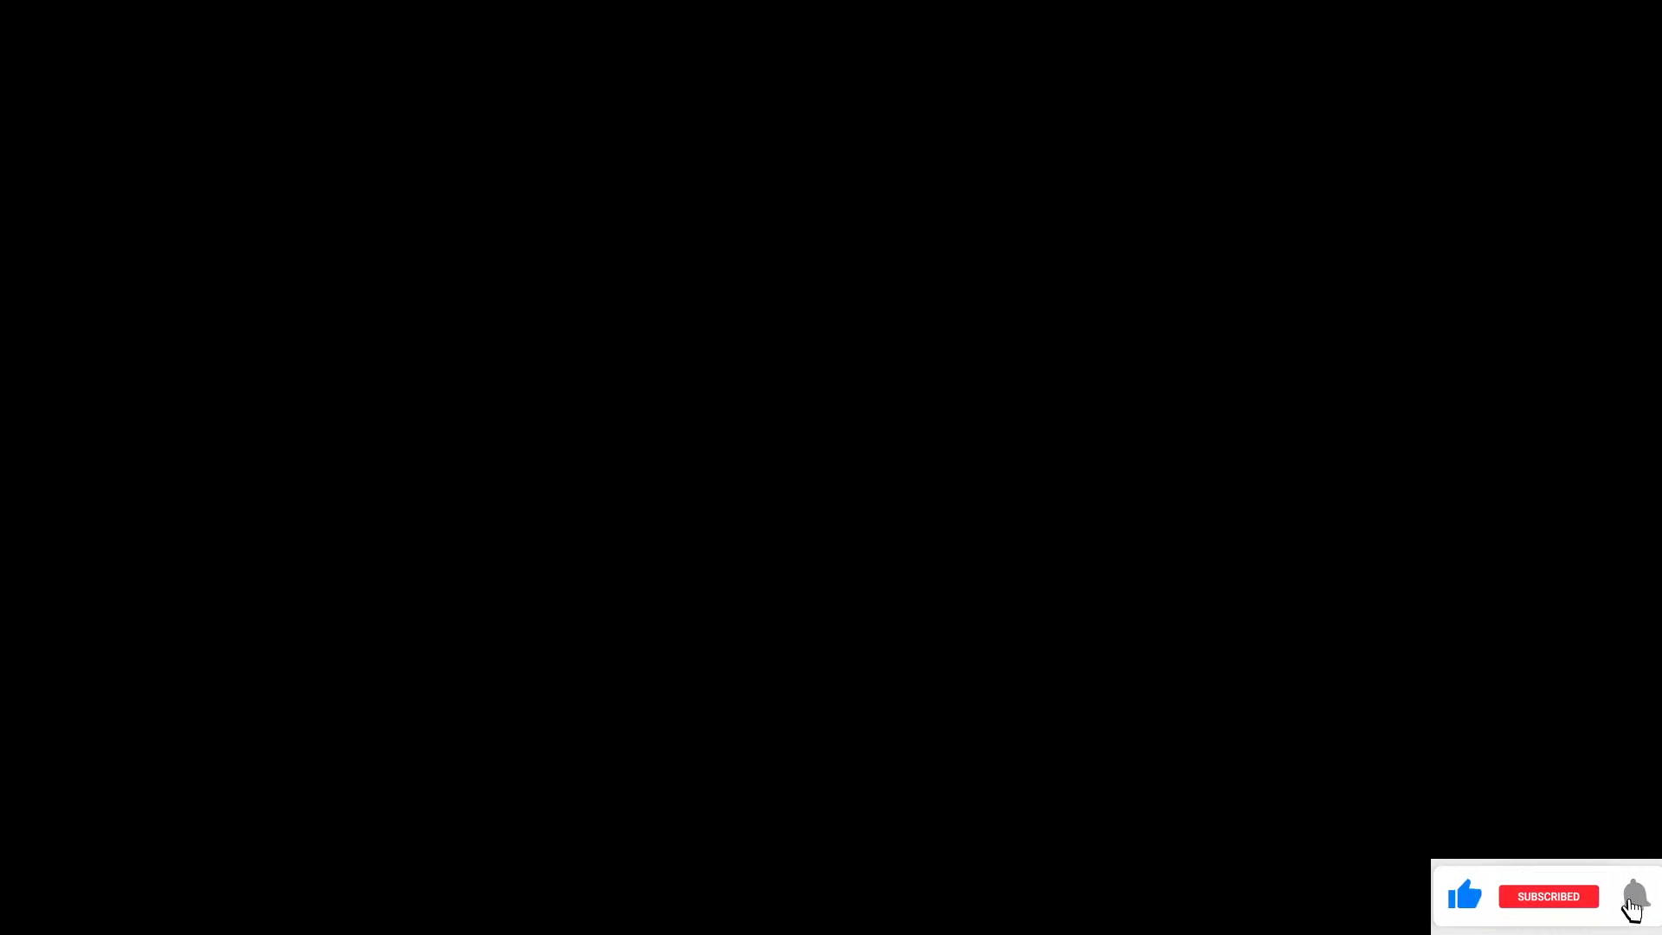
{"action": "left_click", "coordinate": [1631, 896]}
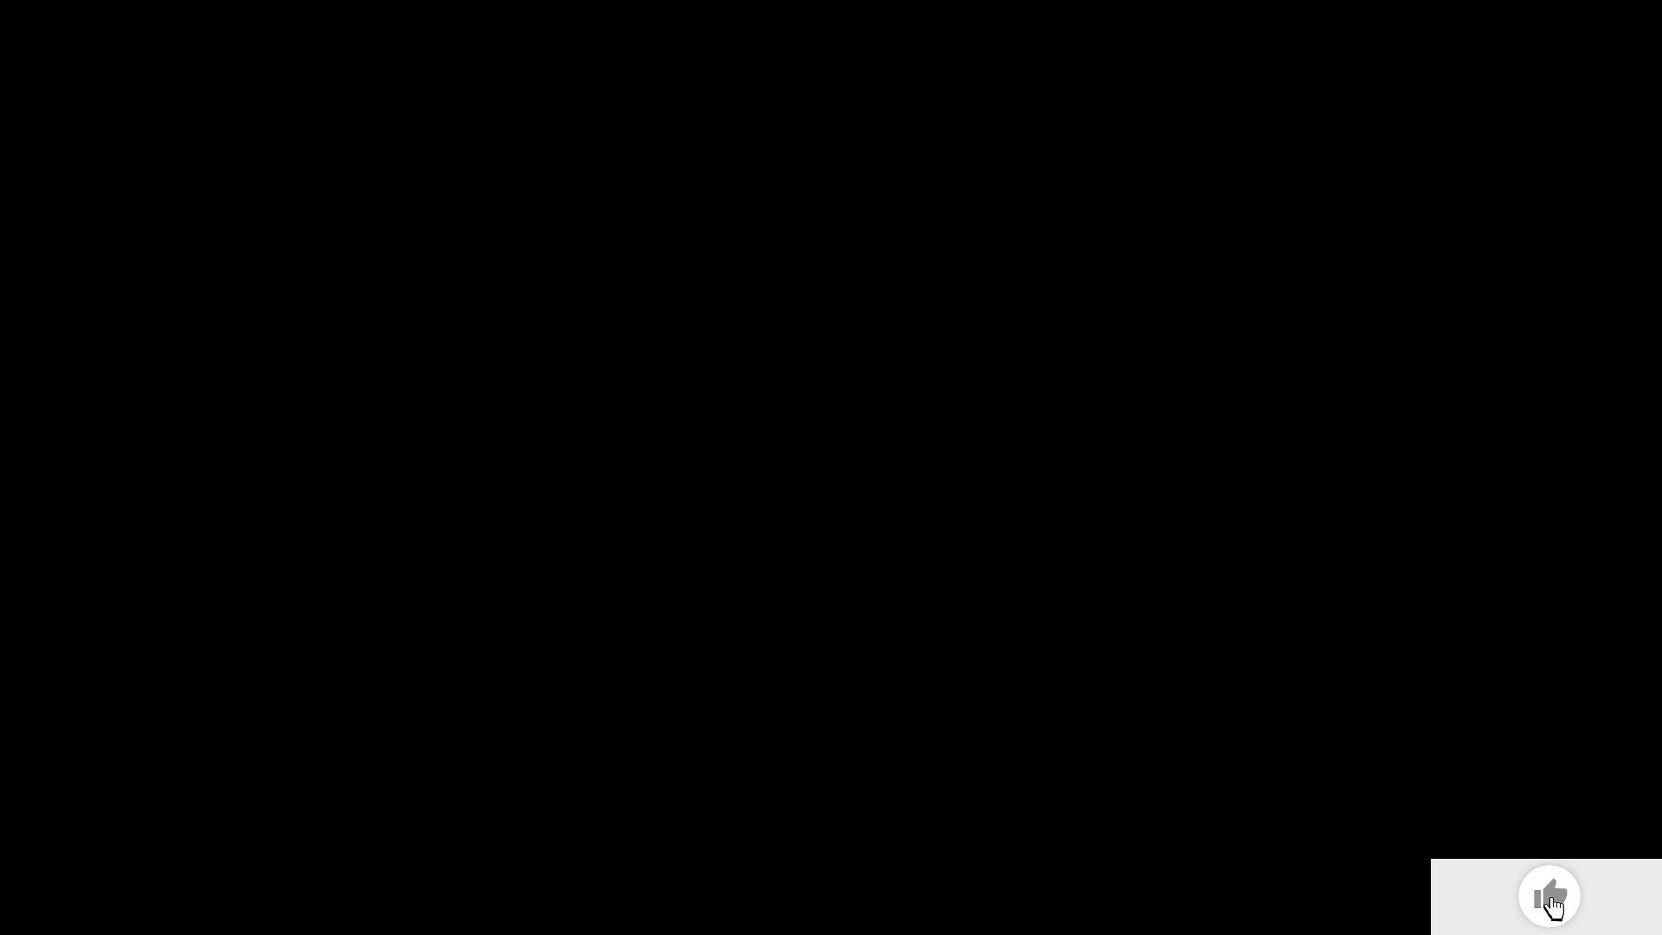
{"action": "left_click", "coordinate": [1547, 895]}
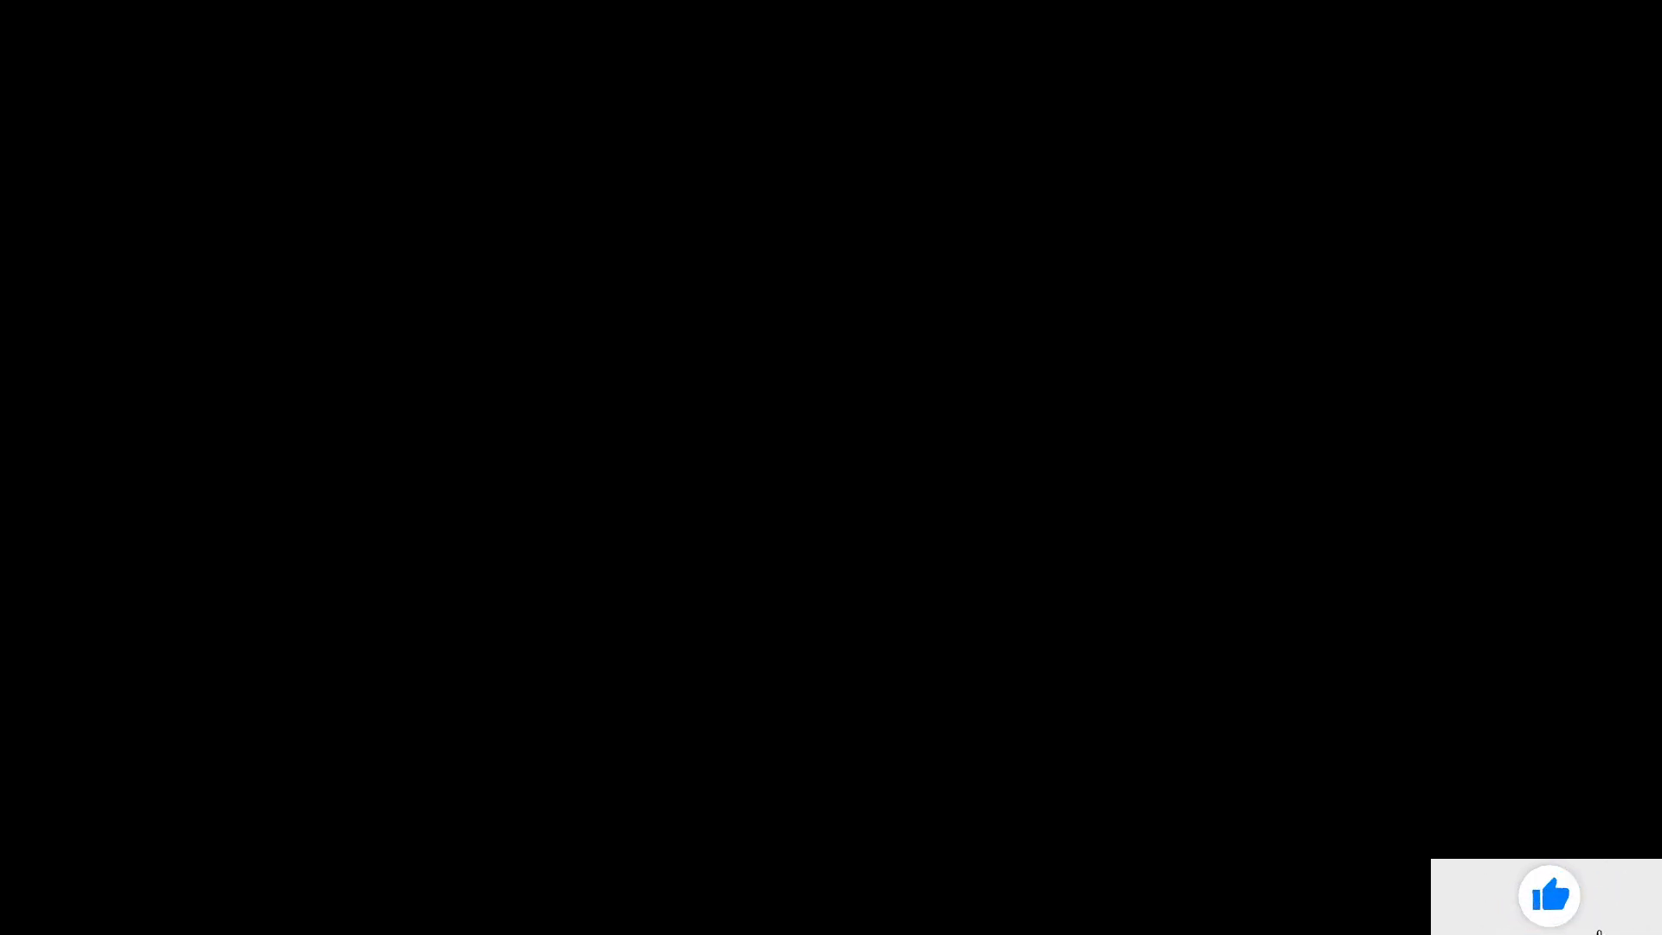
{"action": "left_click", "coordinate": [1549, 896]}
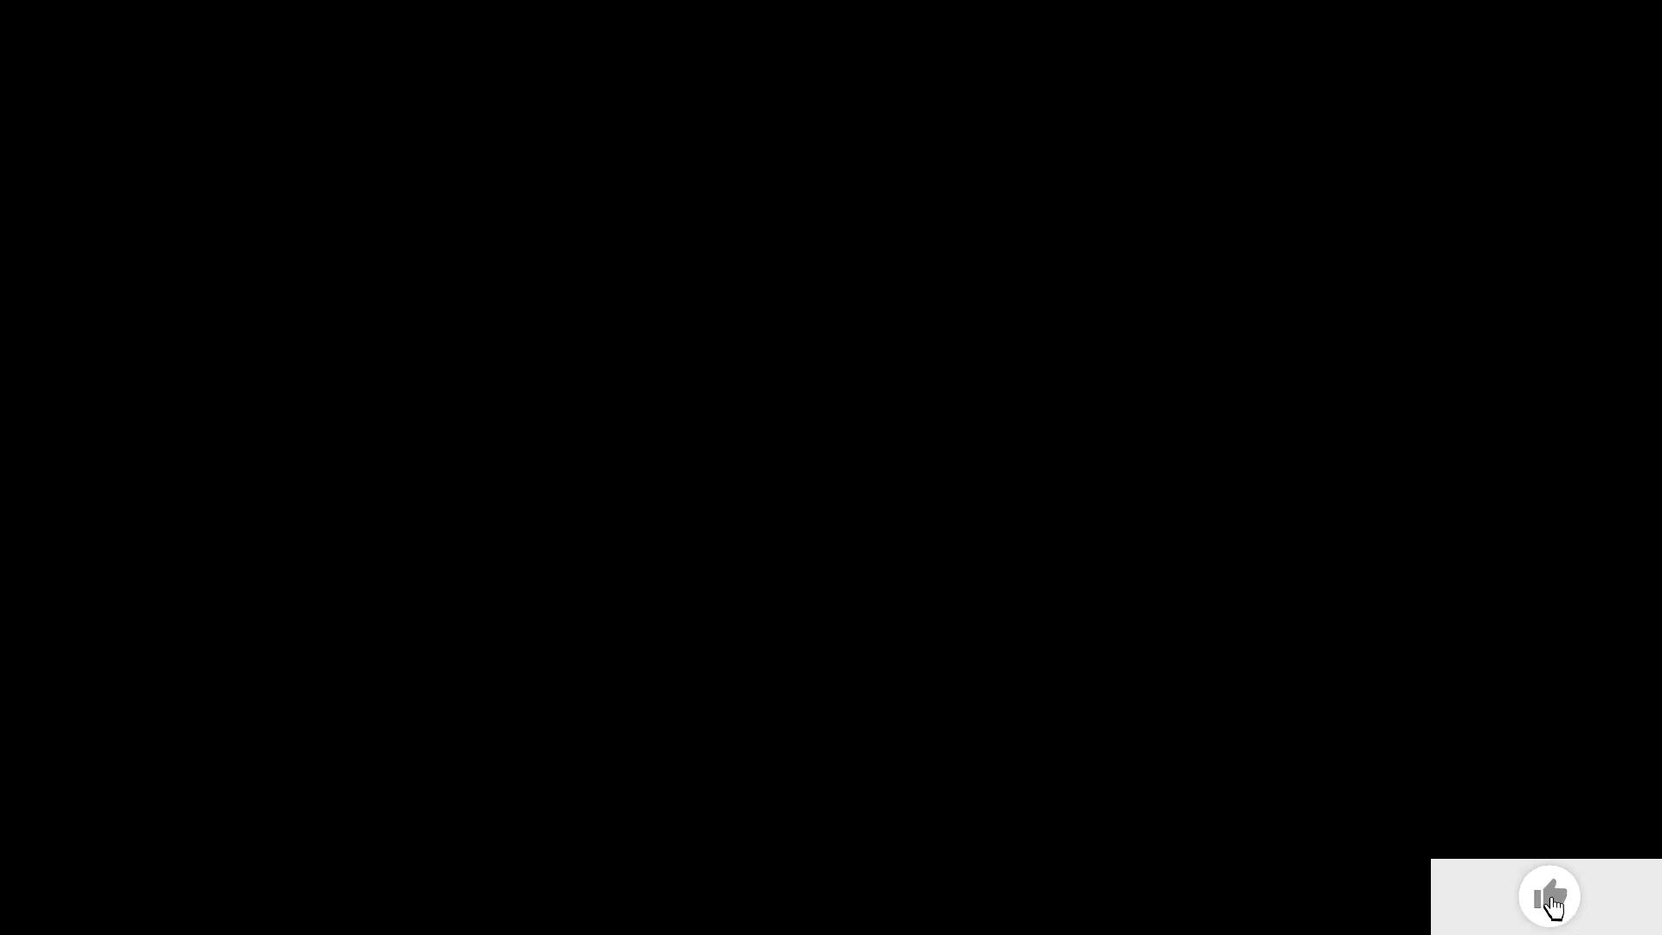
{"action": "left_click", "coordinate": [1548, 895]}
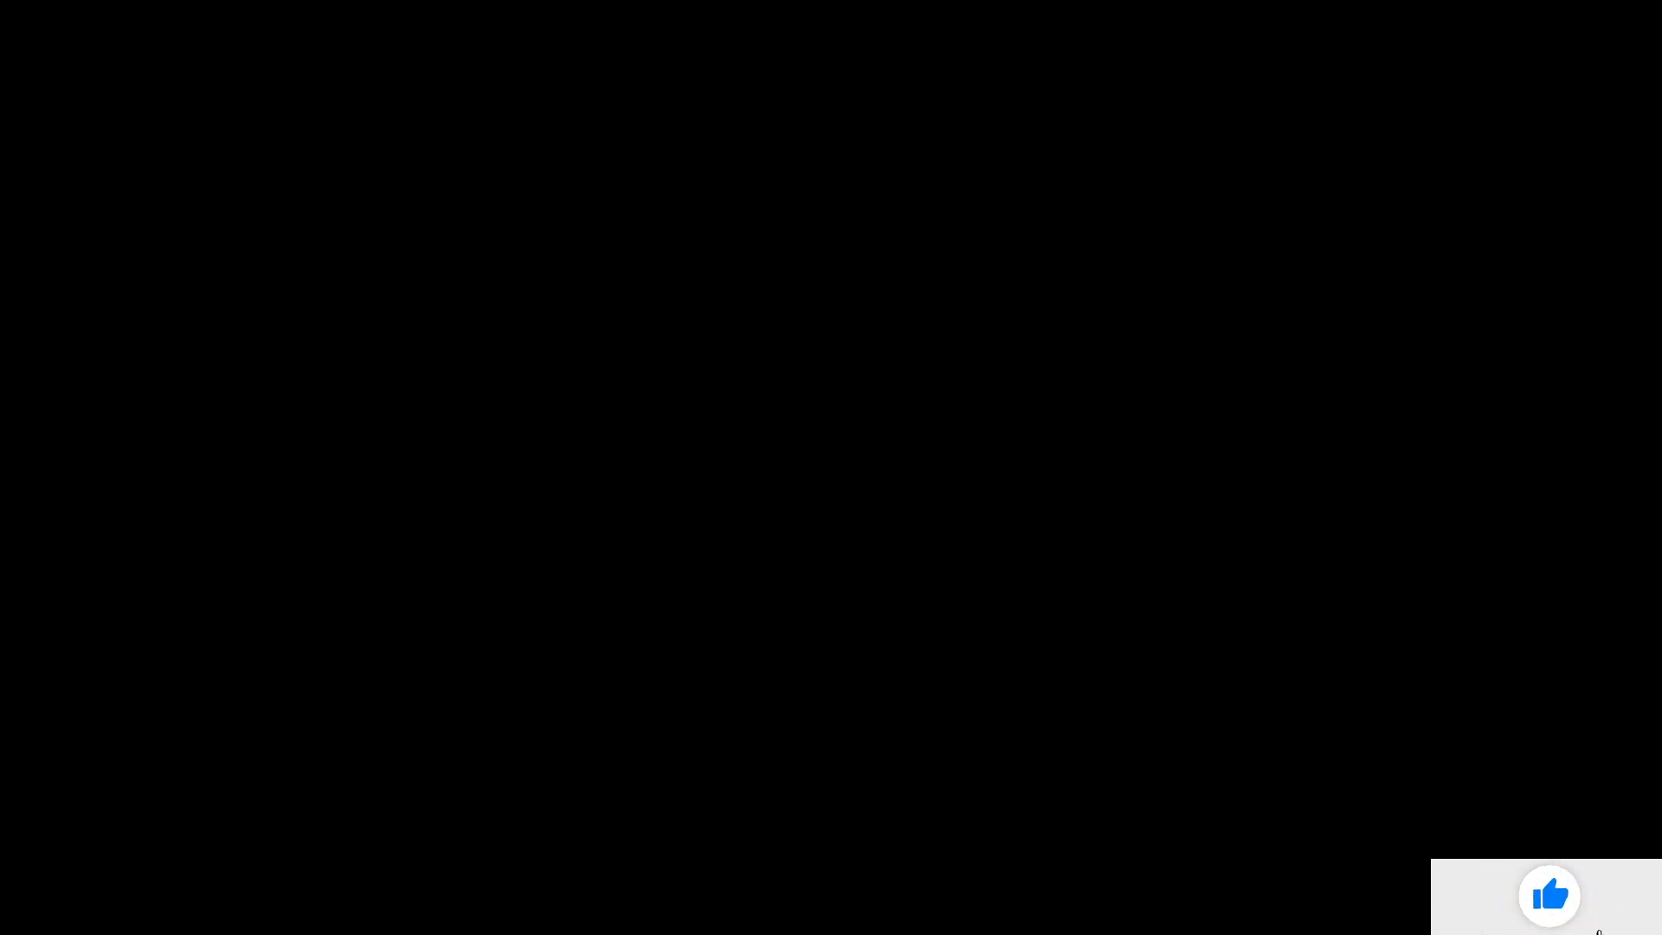
{"action": "left_click", "coordinate": [1548, 895]}
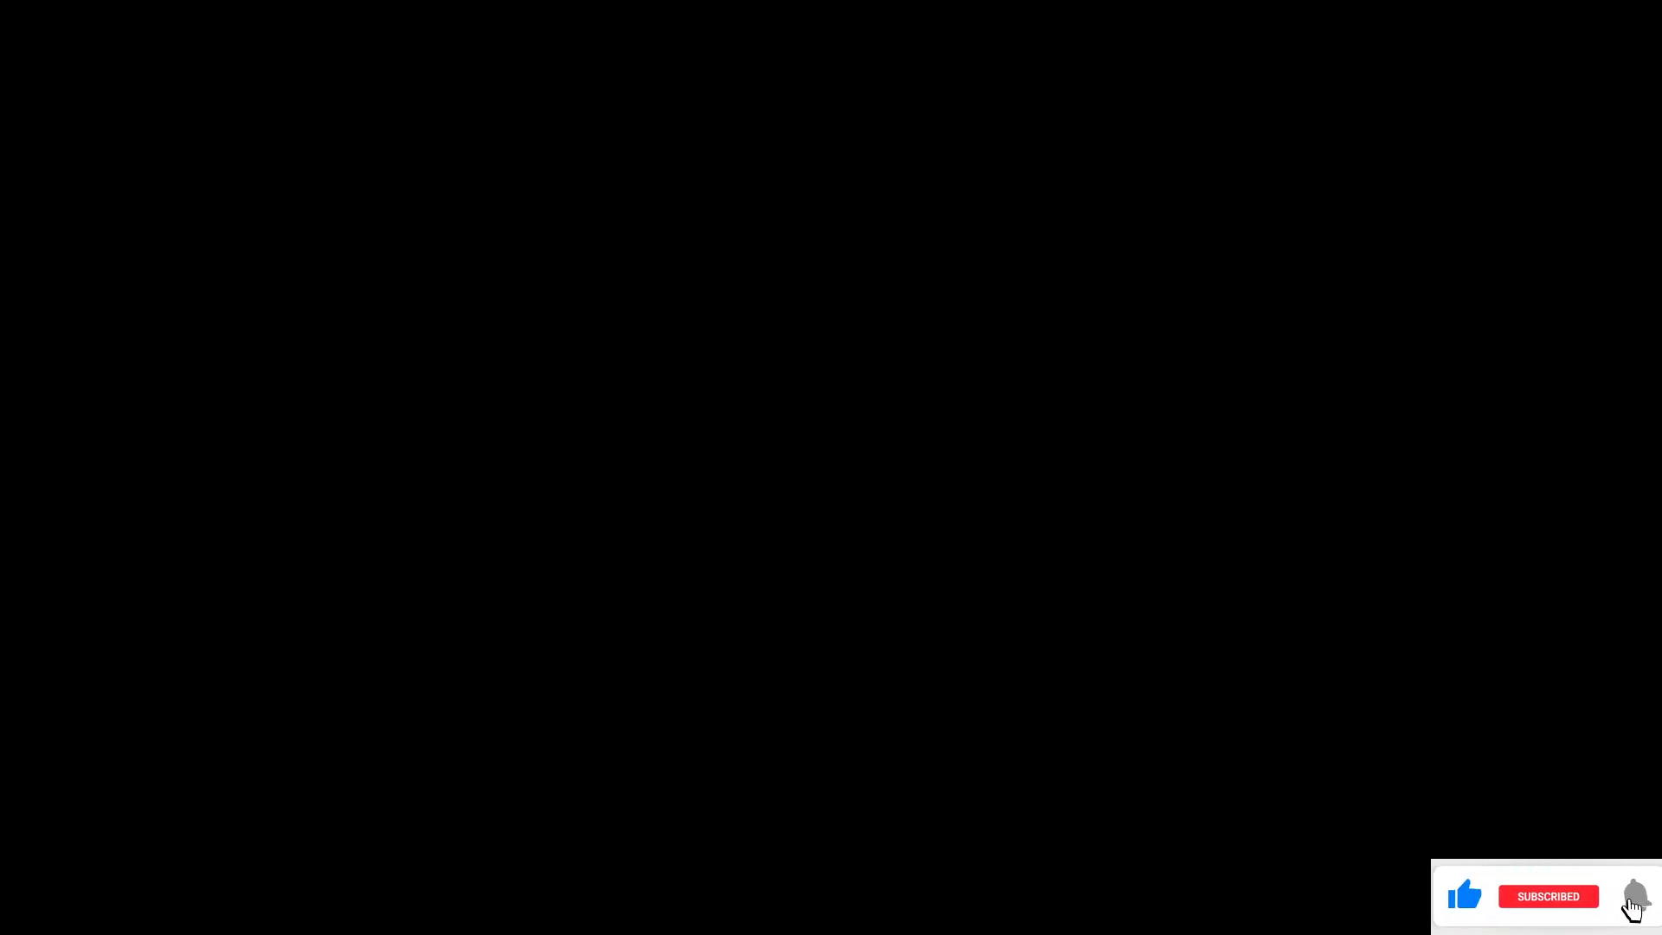
{"action": "left_click", "coordinate": [1632, 895]}
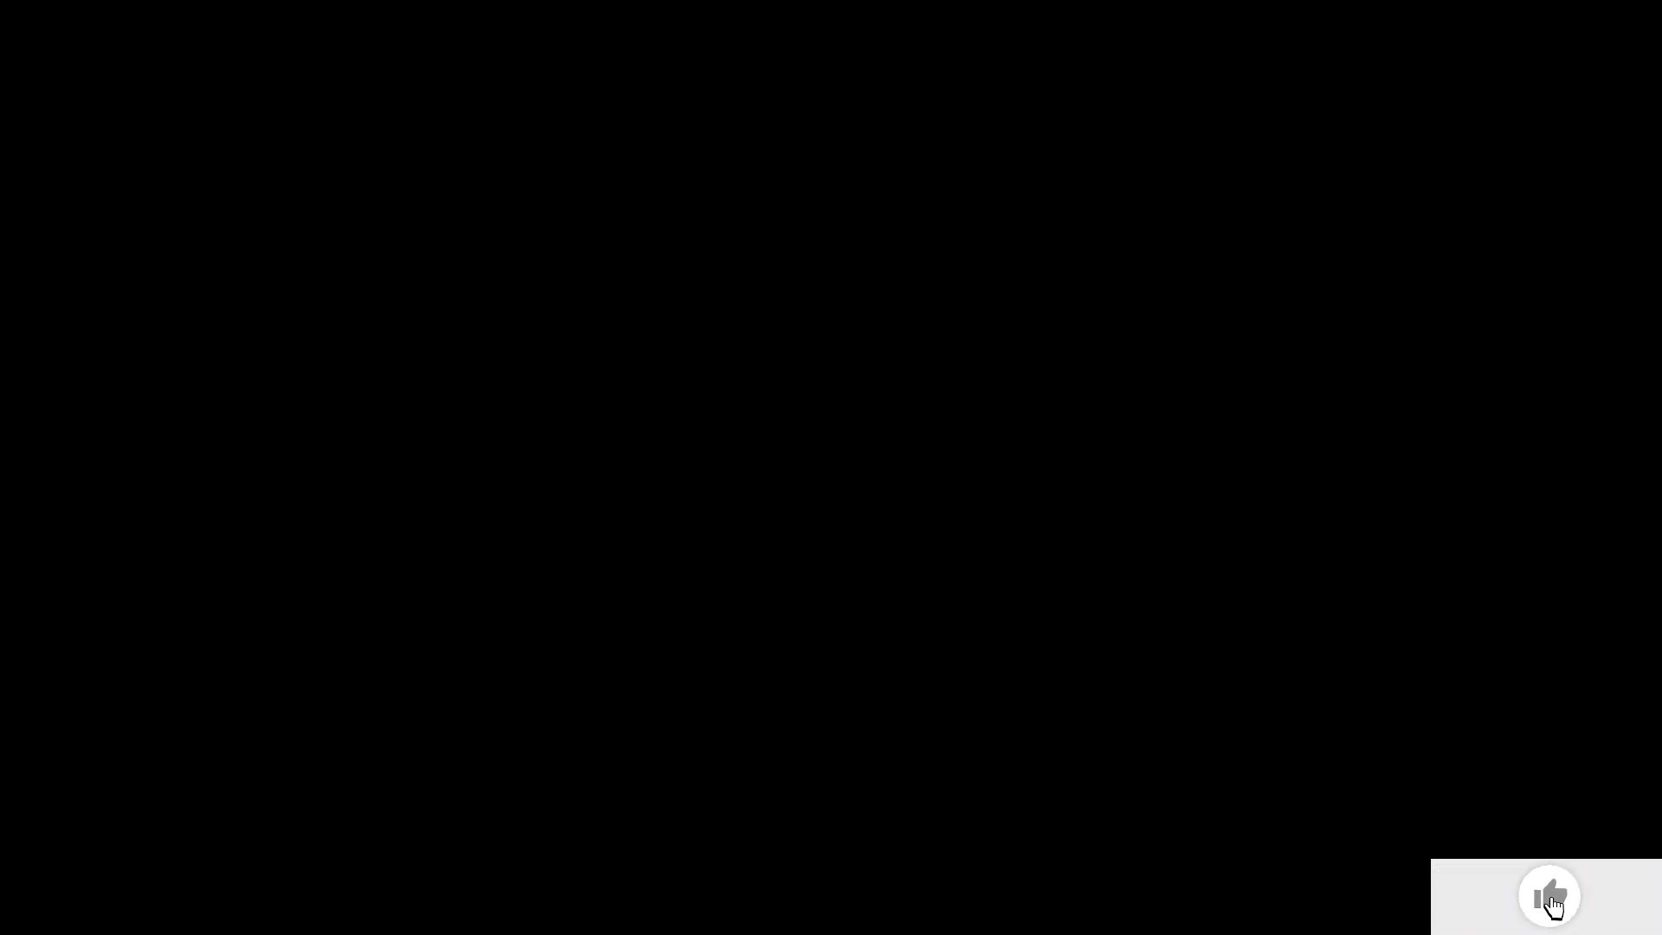
{"action": "left_click", "coordinate": [1547, 895]}
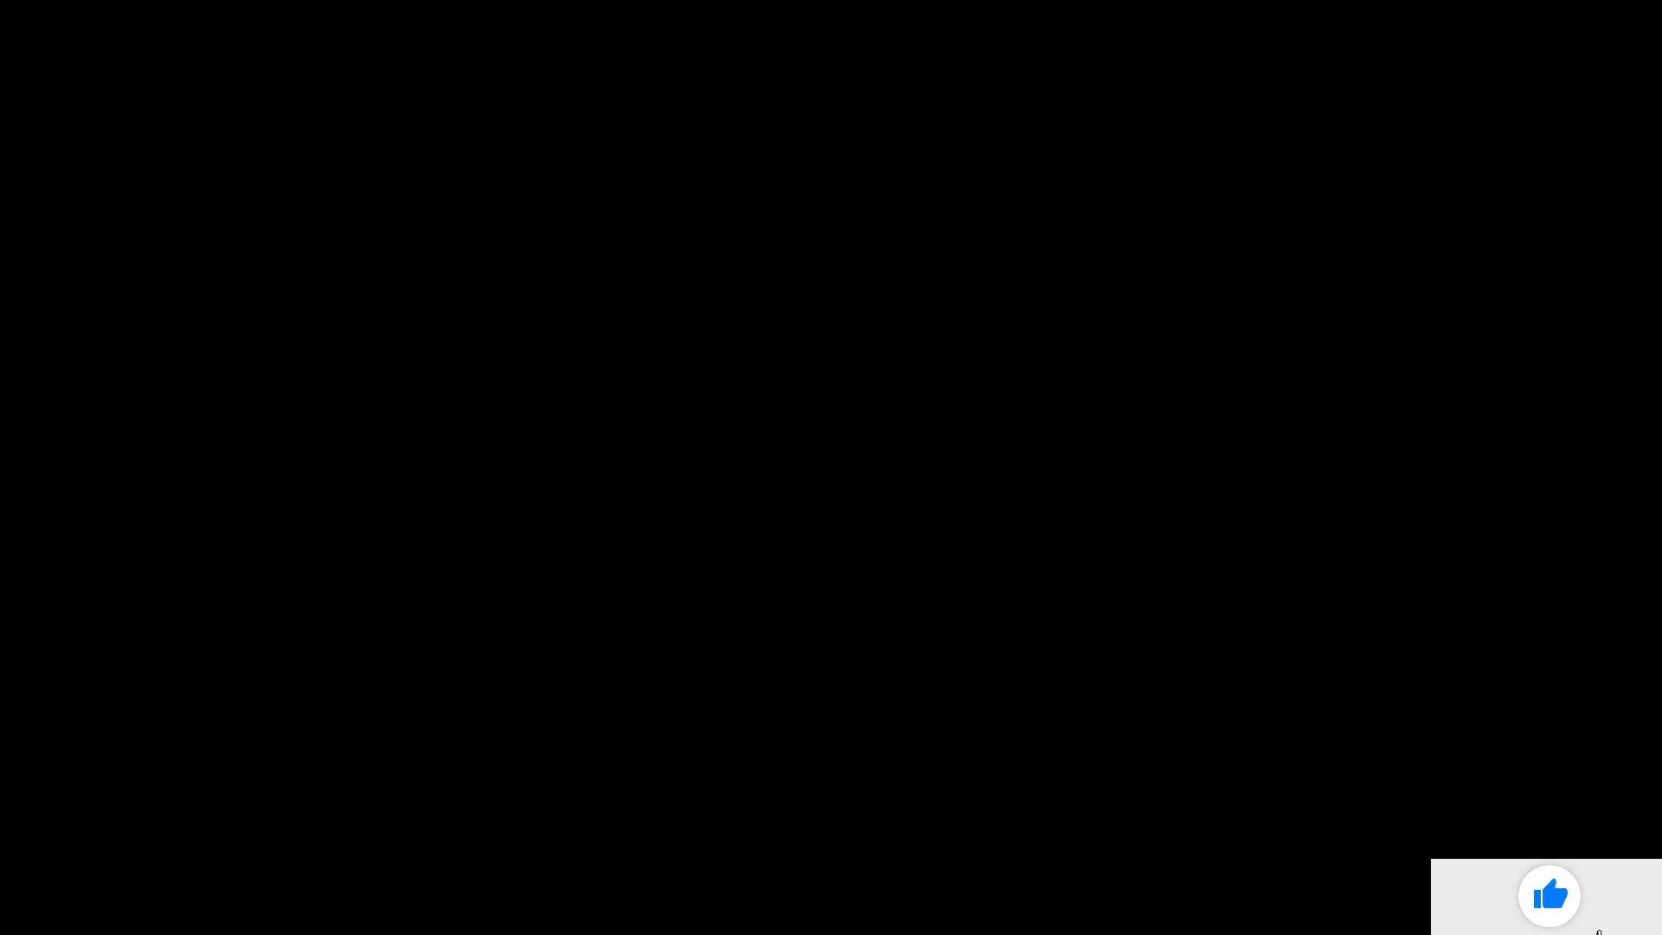
{"action": "left_click", "coordinate": [1548, 895]}
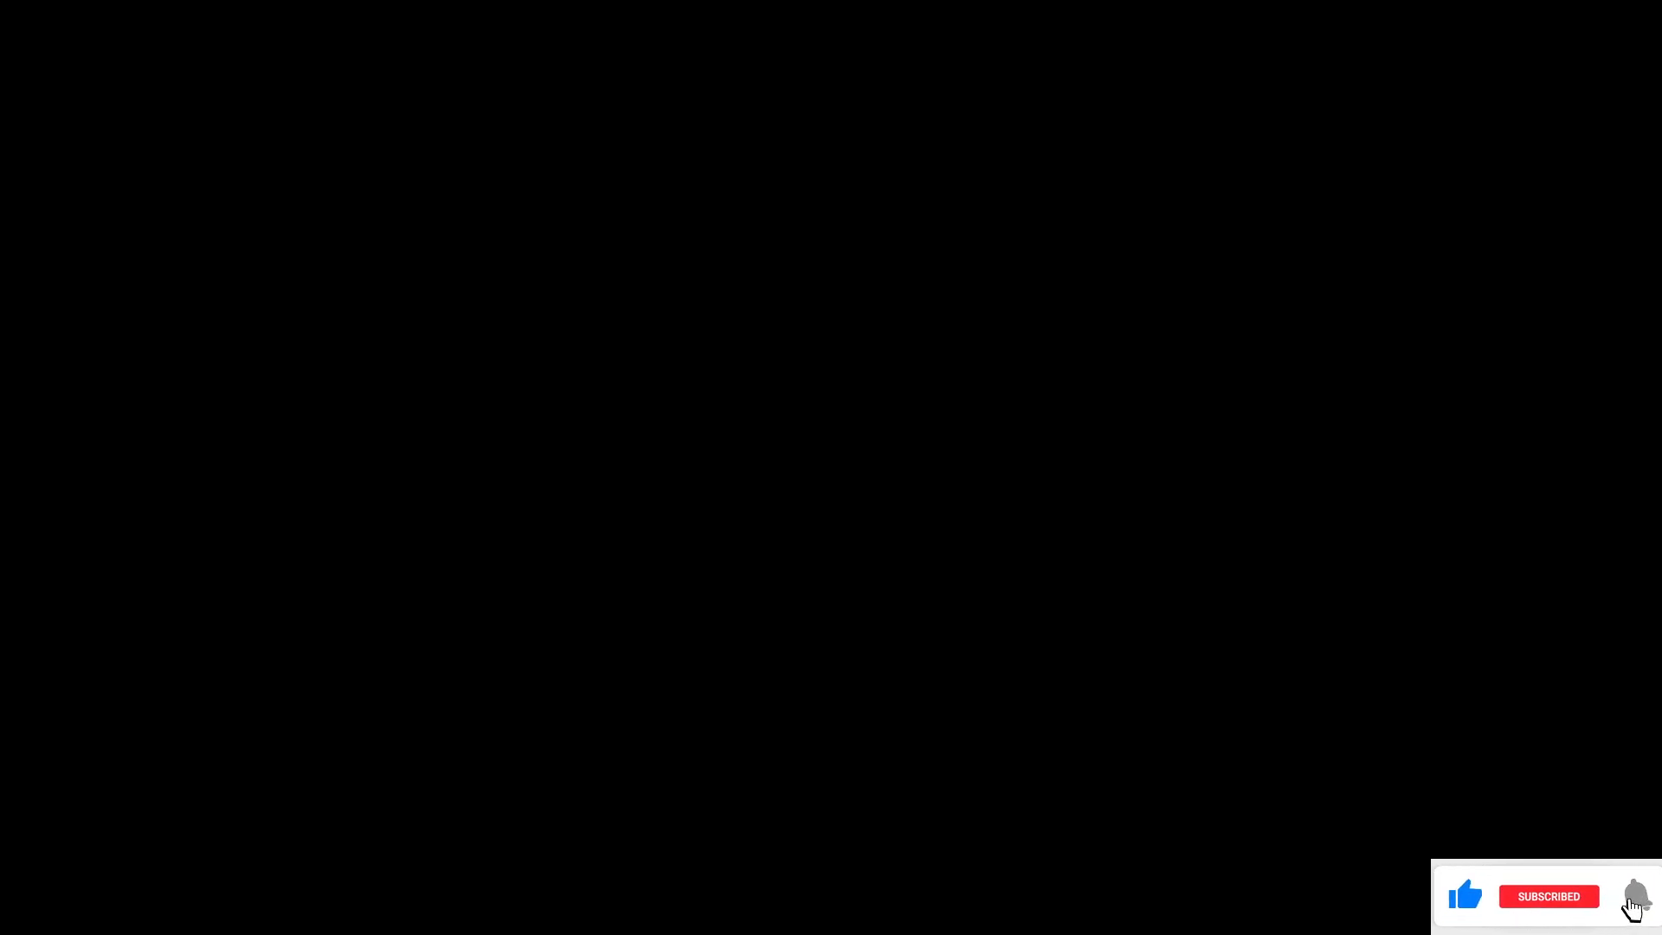
{"action": "left_click", "coordinate": [1630, 895]}
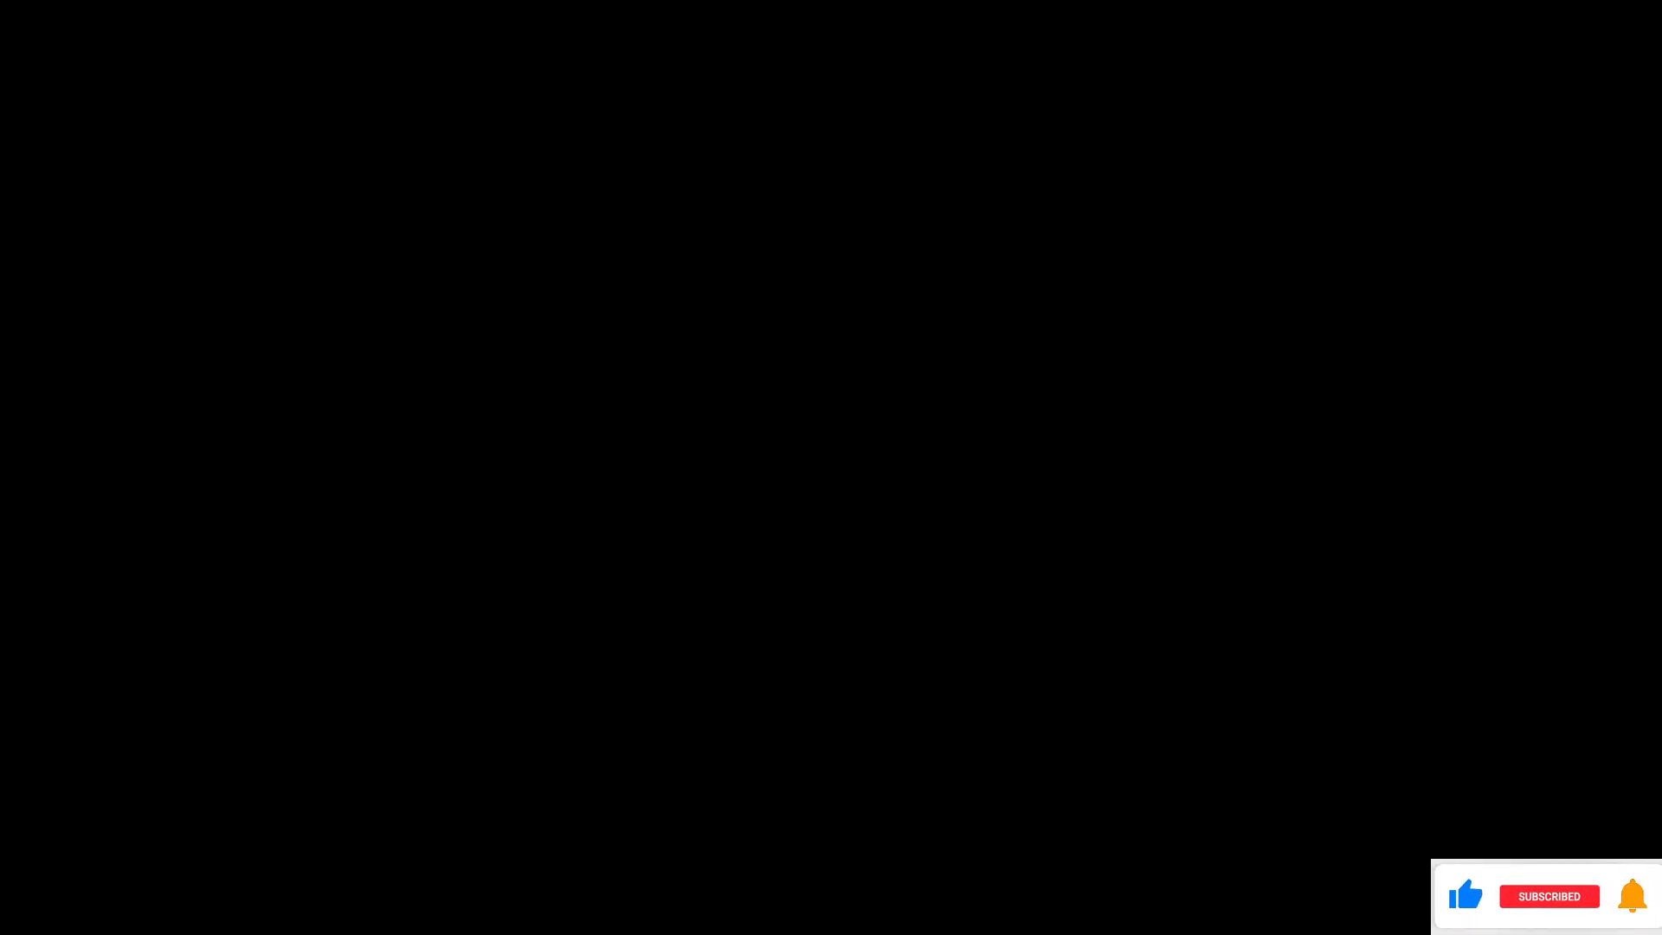